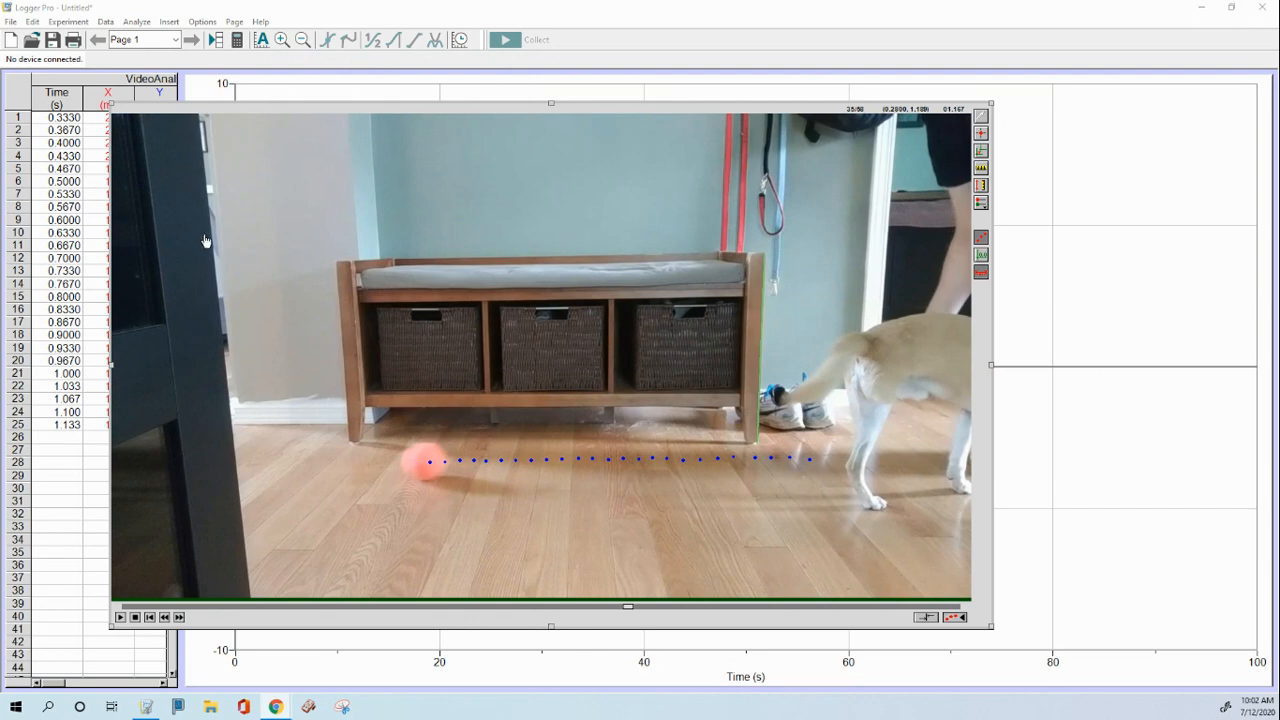
pyautogui.moveTo(704, 462)
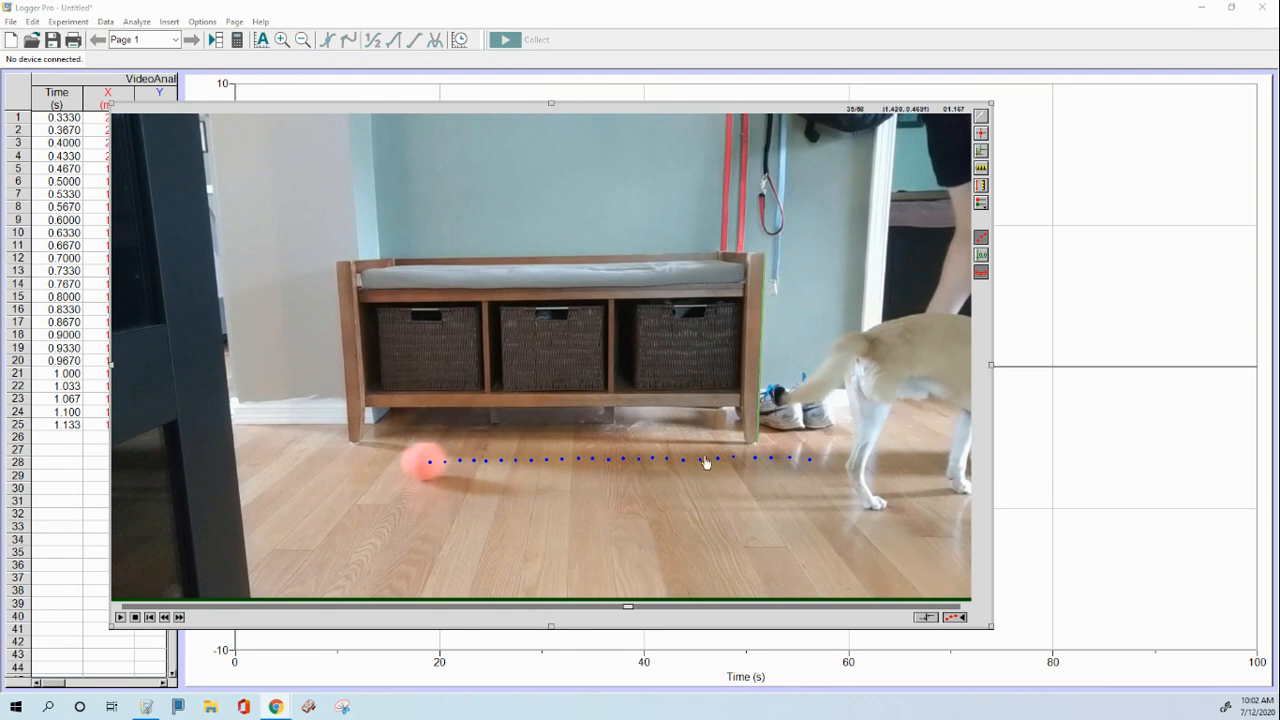
pyautogui.moveTo(436, 482)
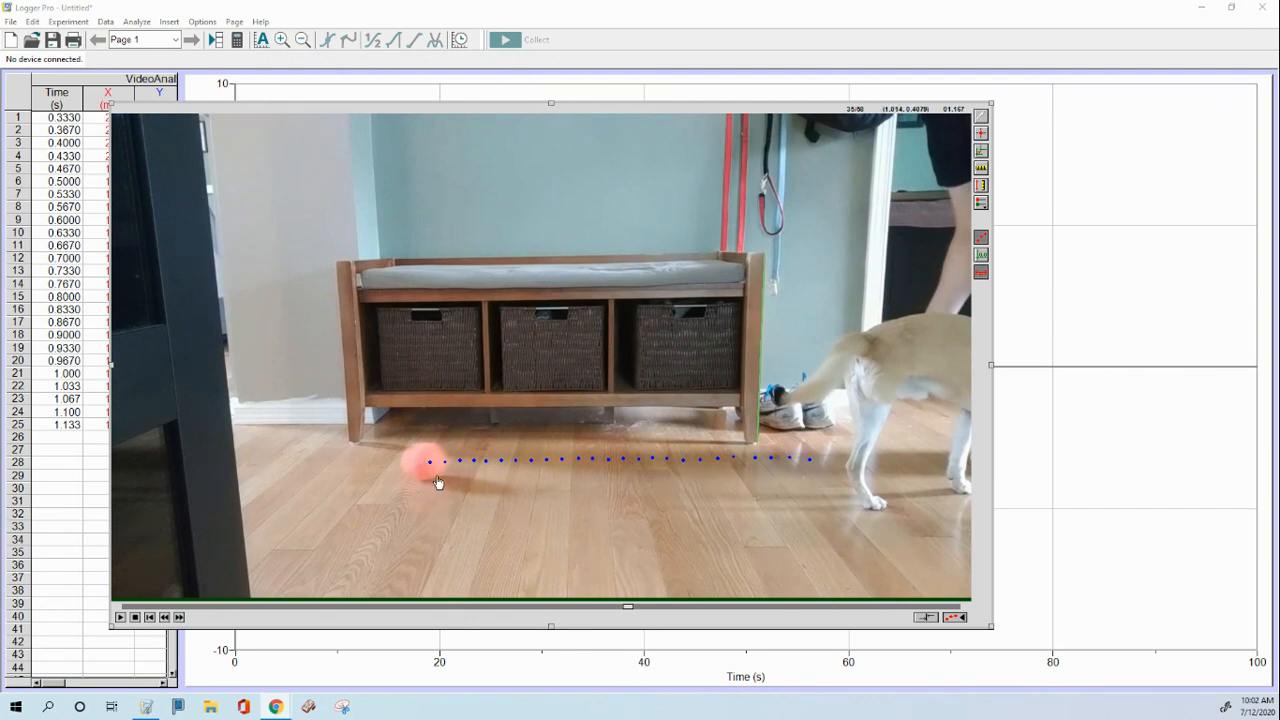
pyautogui.moveTo(816, 464)
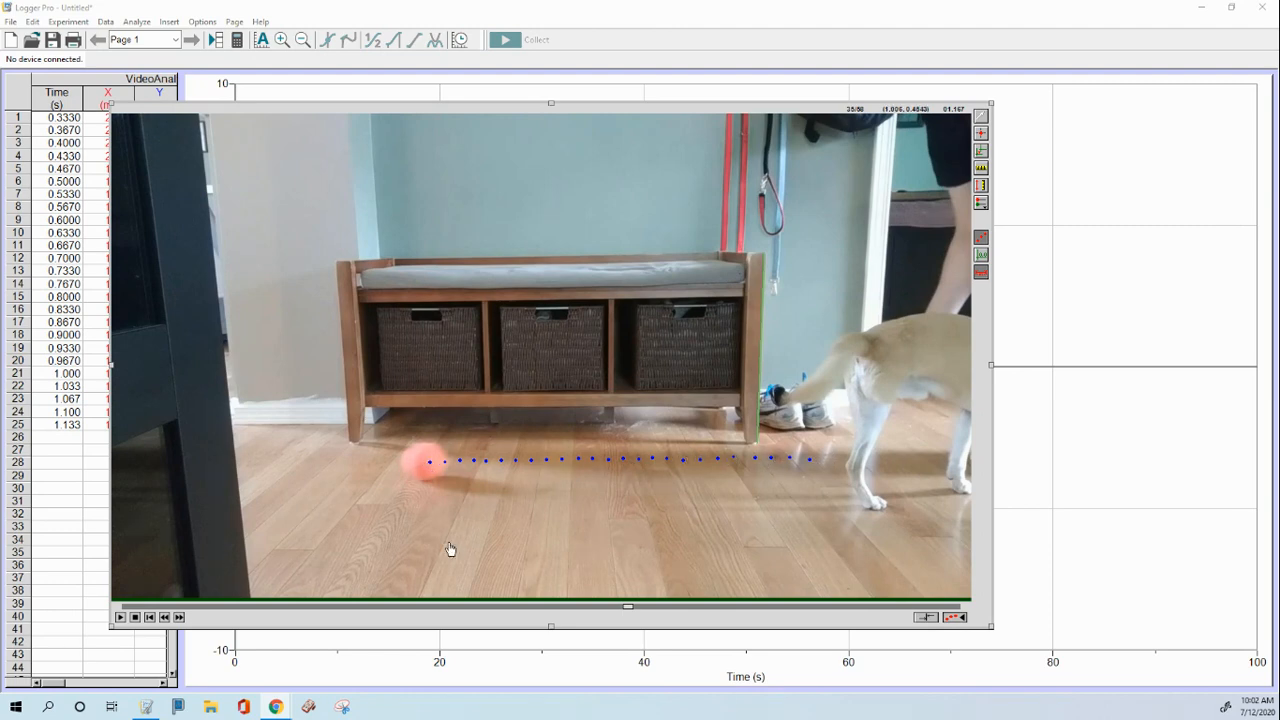
pyautogui.moveTo(770, 430)
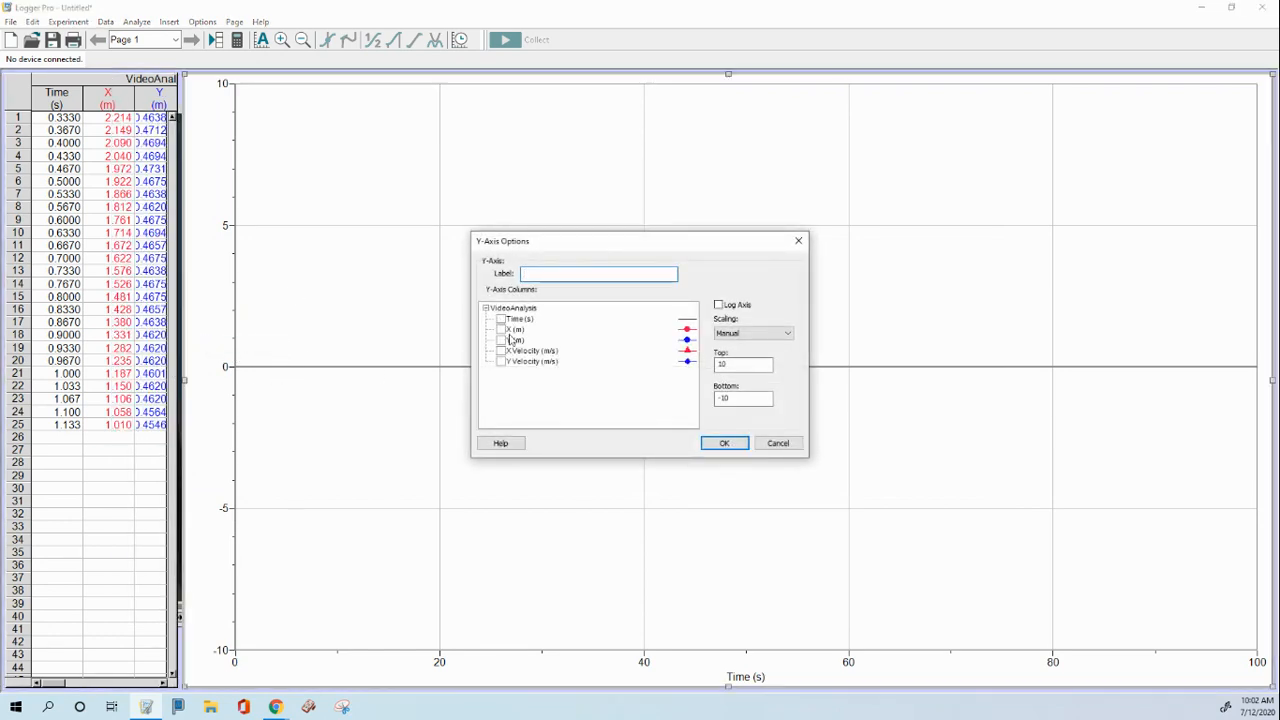
# Plot both X and Y position against time and autoscale the graph to the data.
pyautogui.click(500, 340)
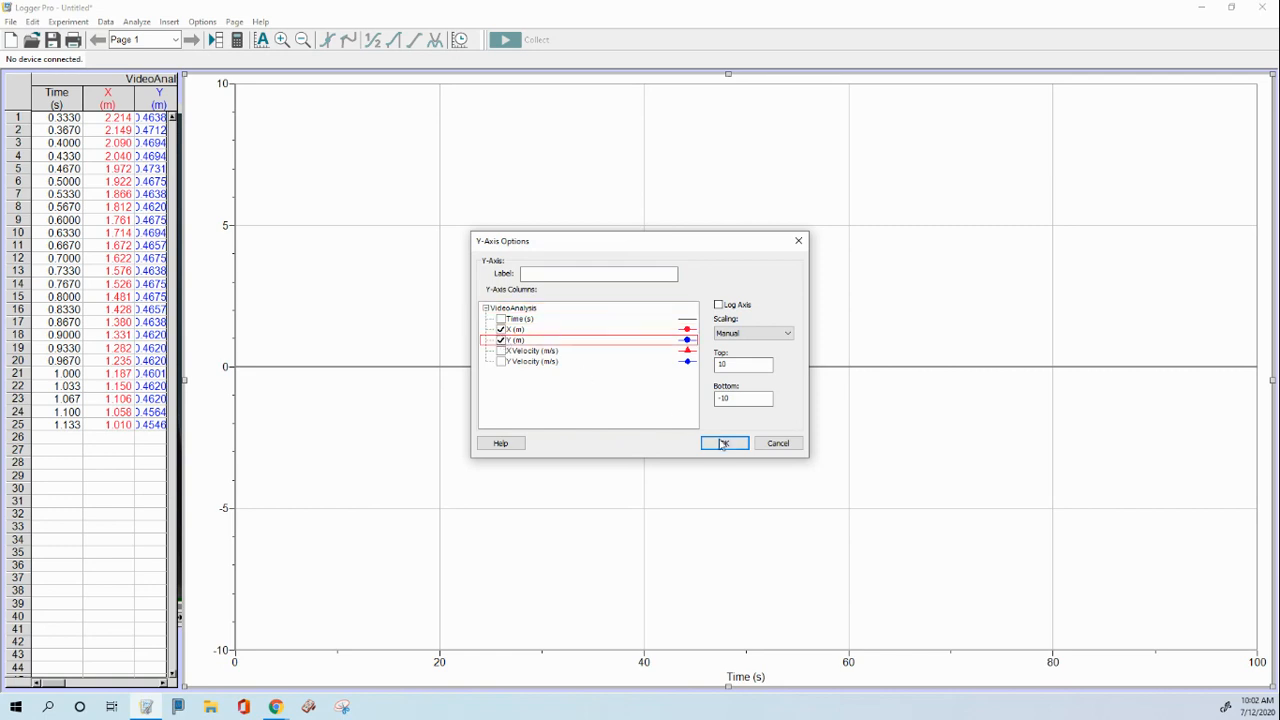
pyautogui.click(724, 444)
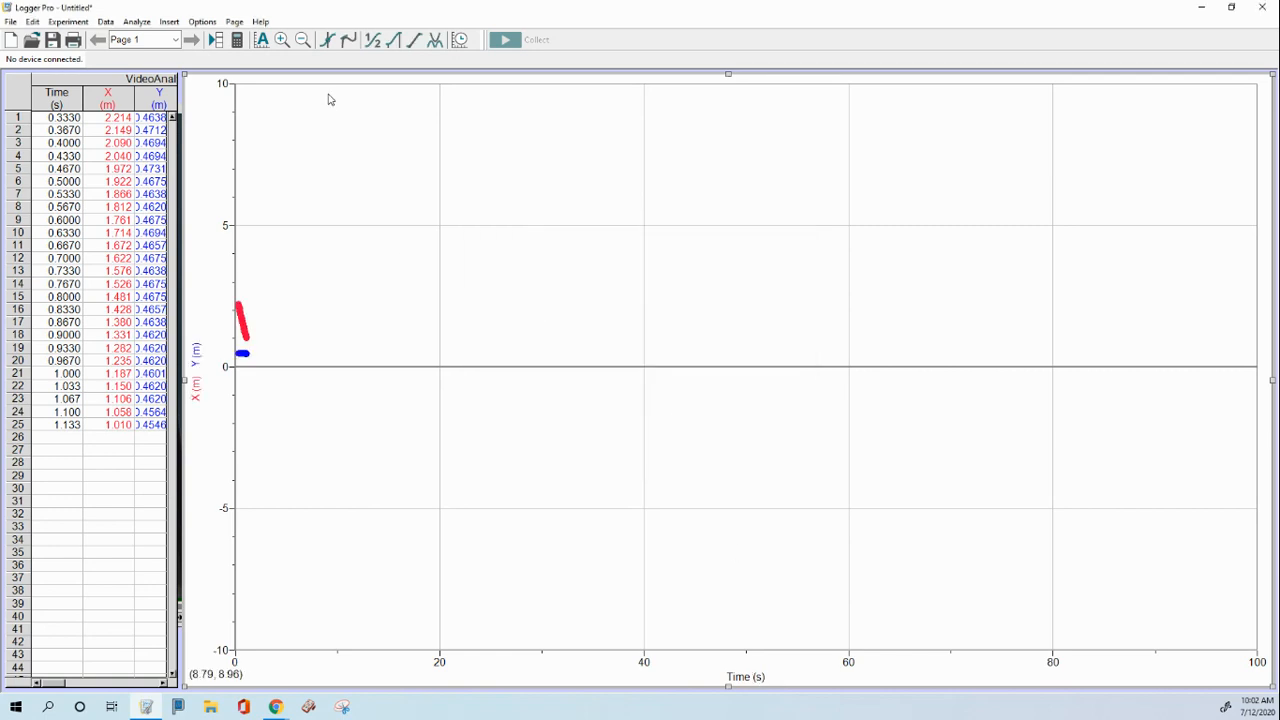
pyautogui.moveTo(262, 40)
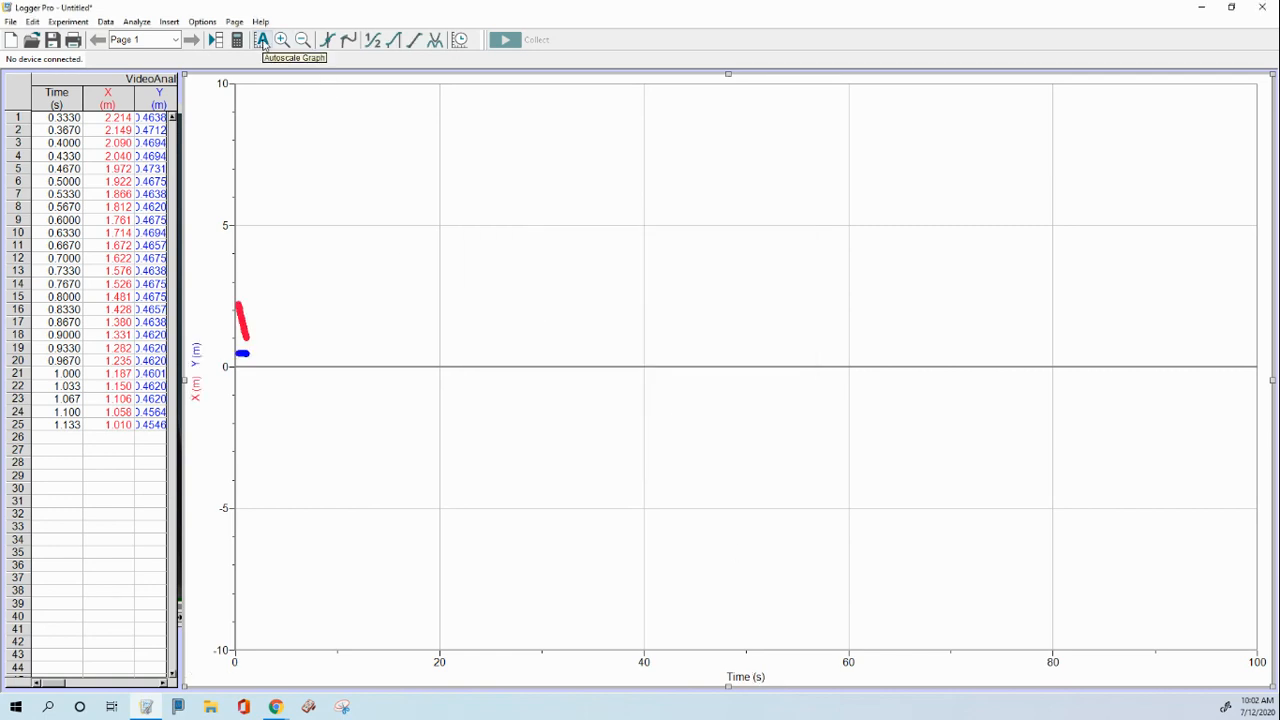
pyautogui.click(264, 40)
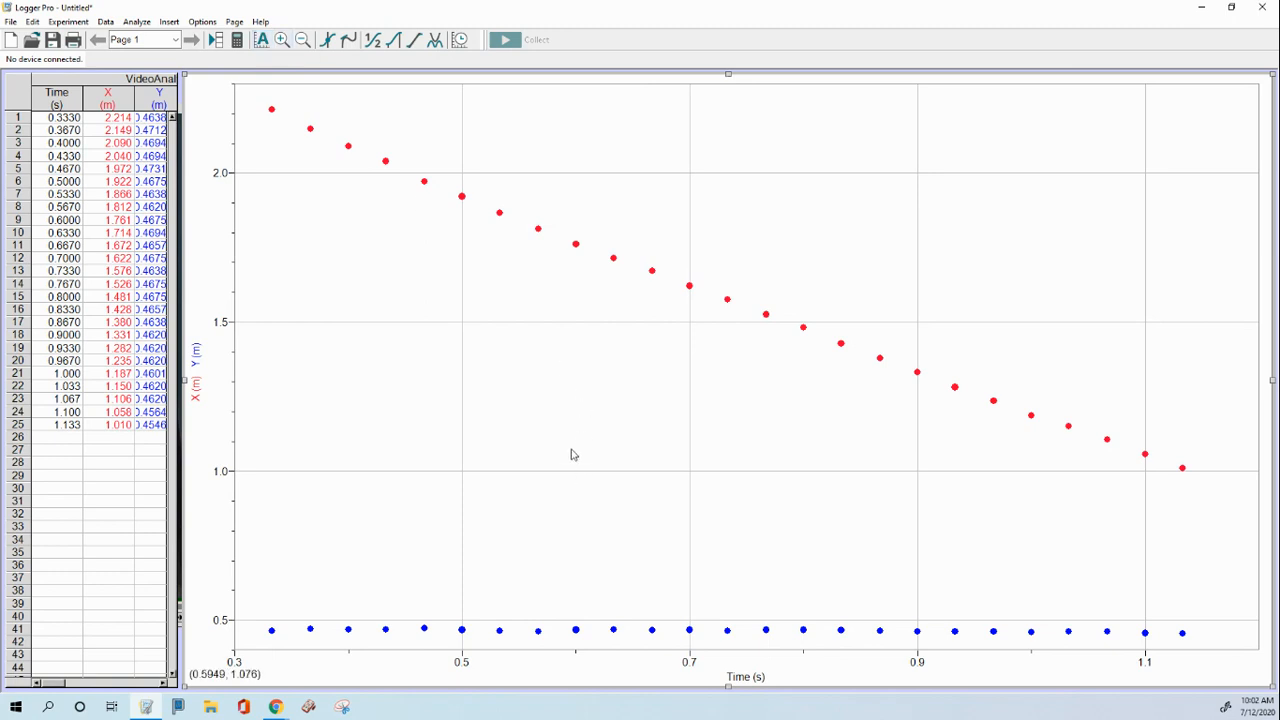
pyautogui.moveTo(180, 306)
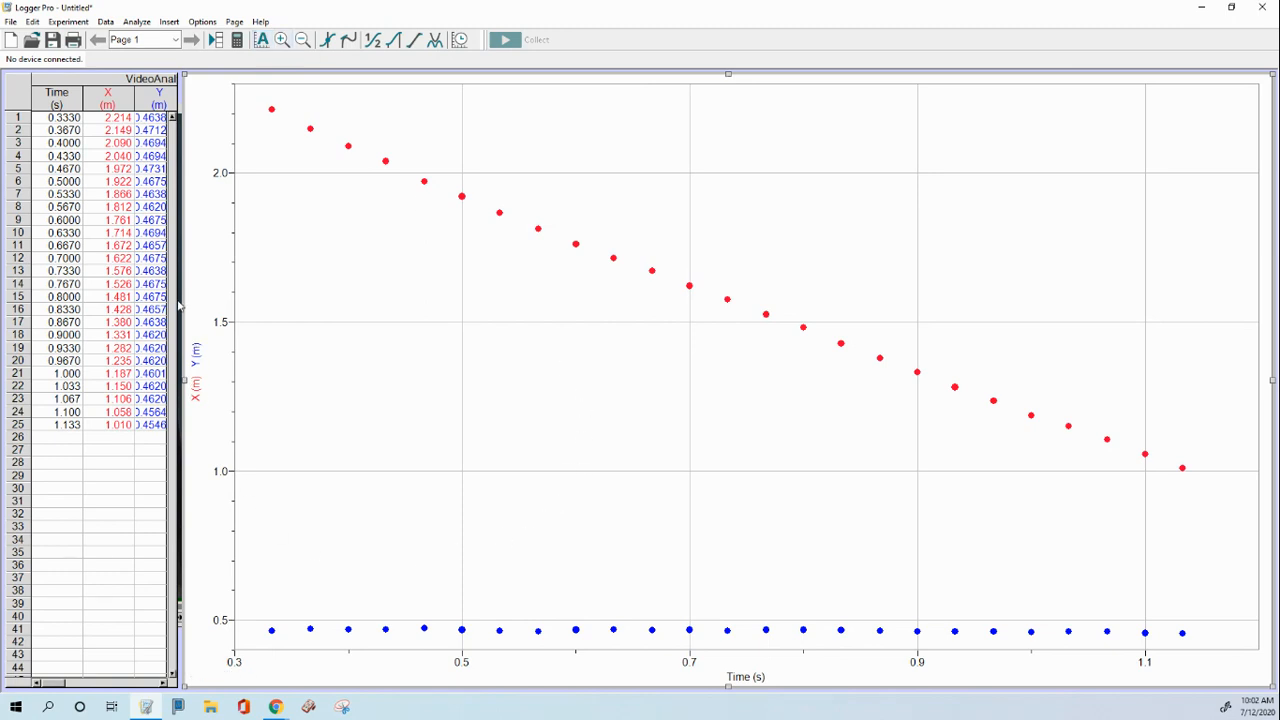
pyautogui.moveTo(850, 656)
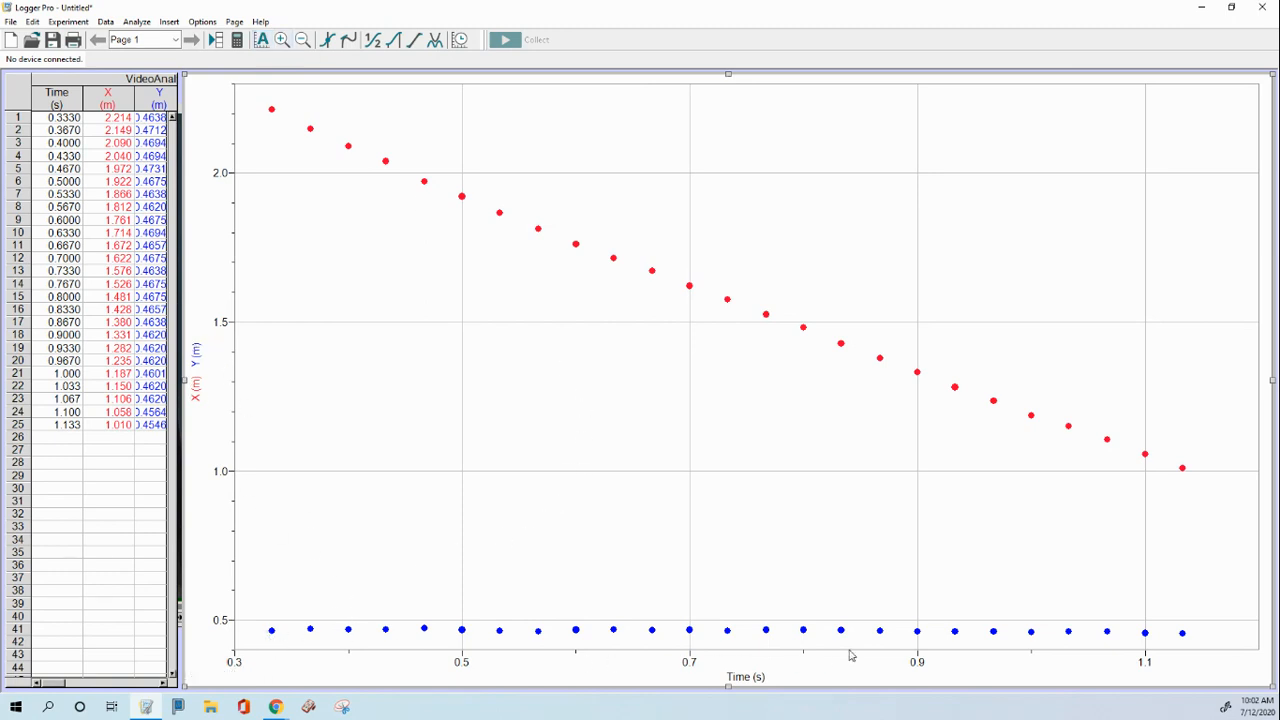
# Switch the vertical axis to X Velocity alone and autoscale the graph to its points.
pyautogui.click(196, 390)
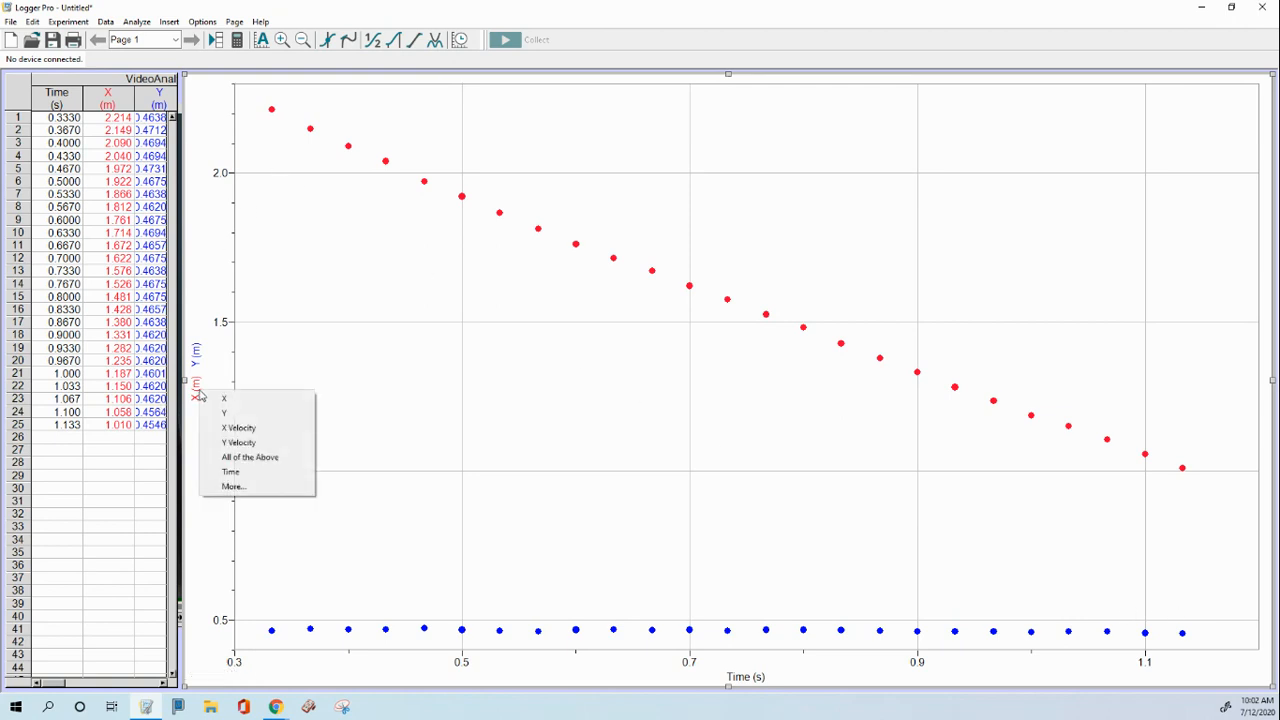
pyautogui.moveTo(230, 400)
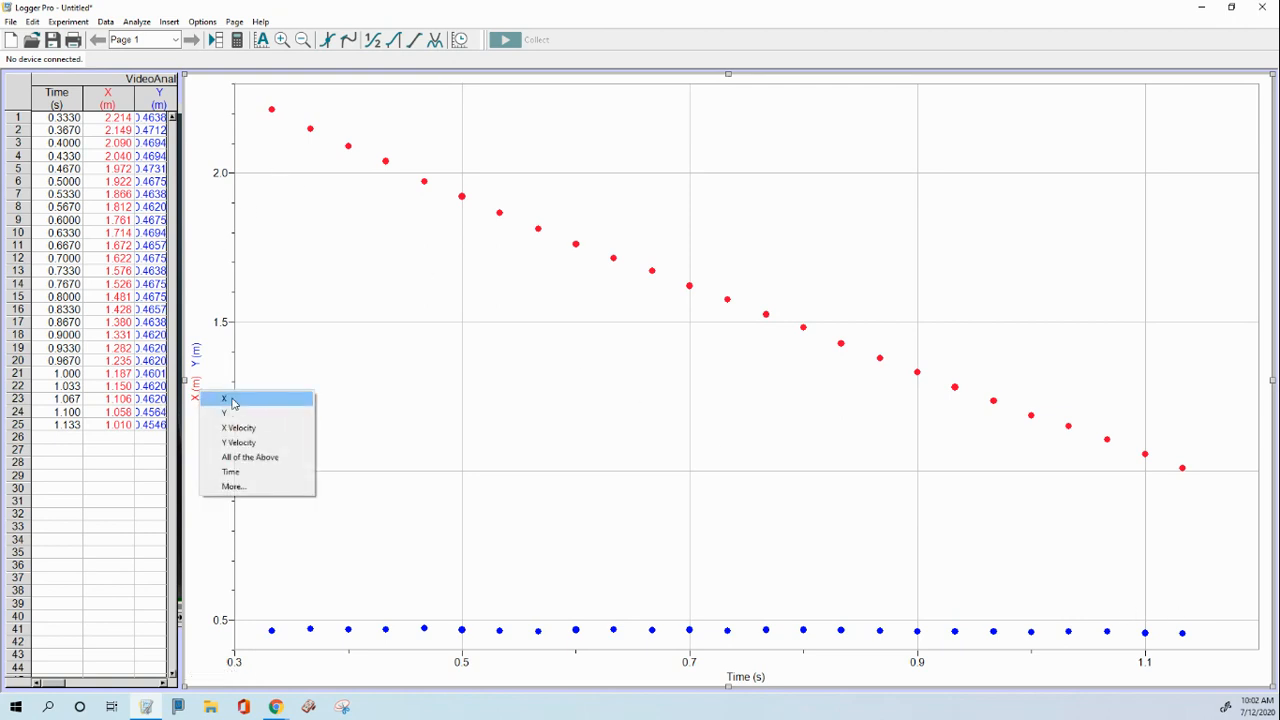
pyautogui.click(224, 400)
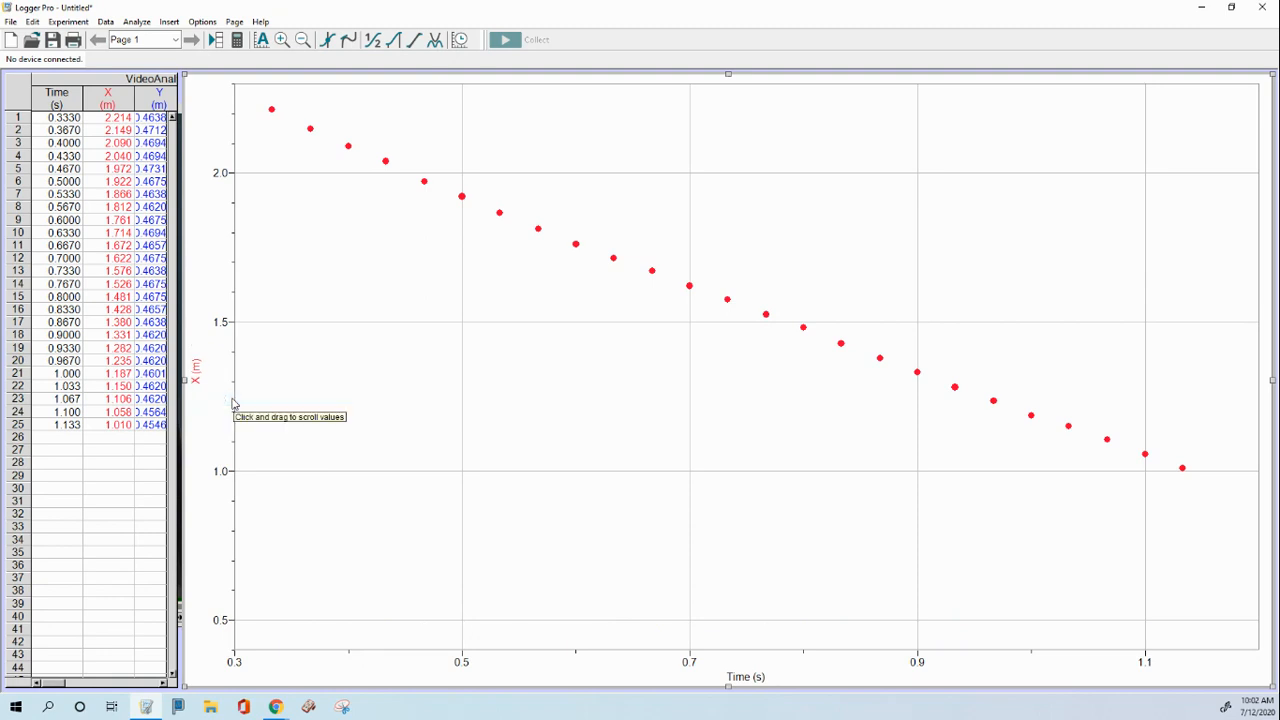
pyautogui.moveTo(118, 80)
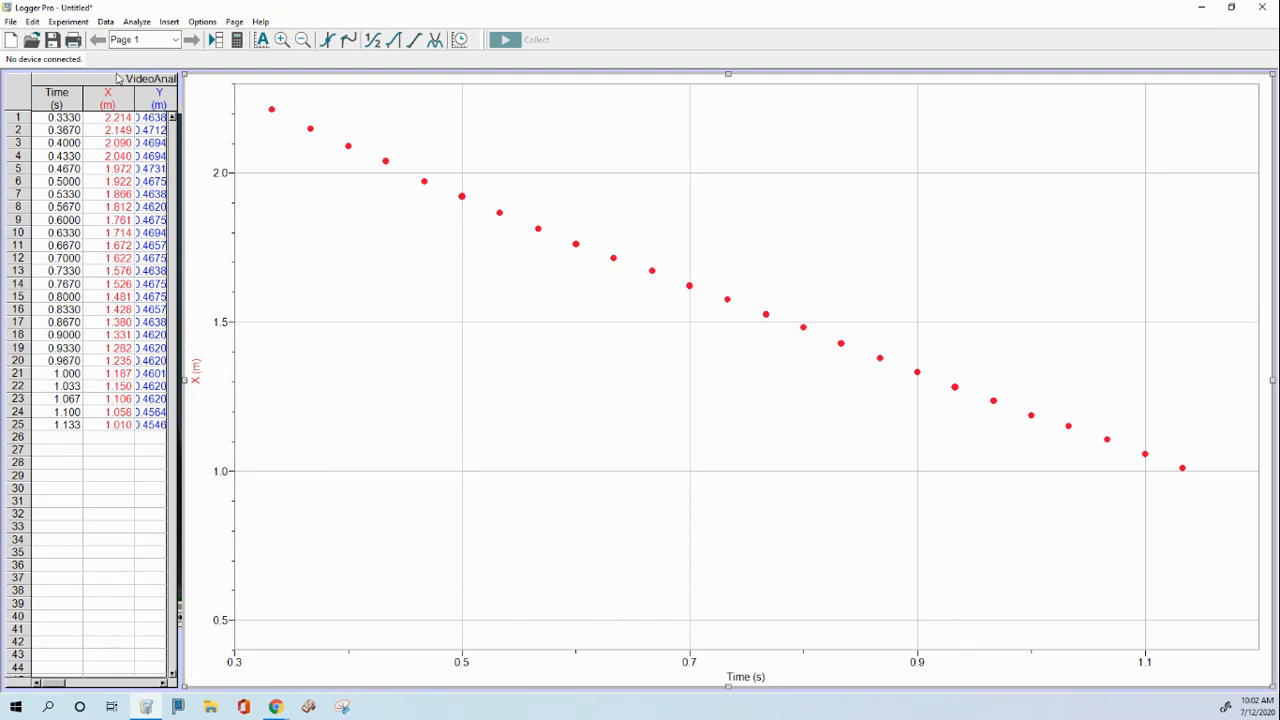
pyautogui.click(196, 378)
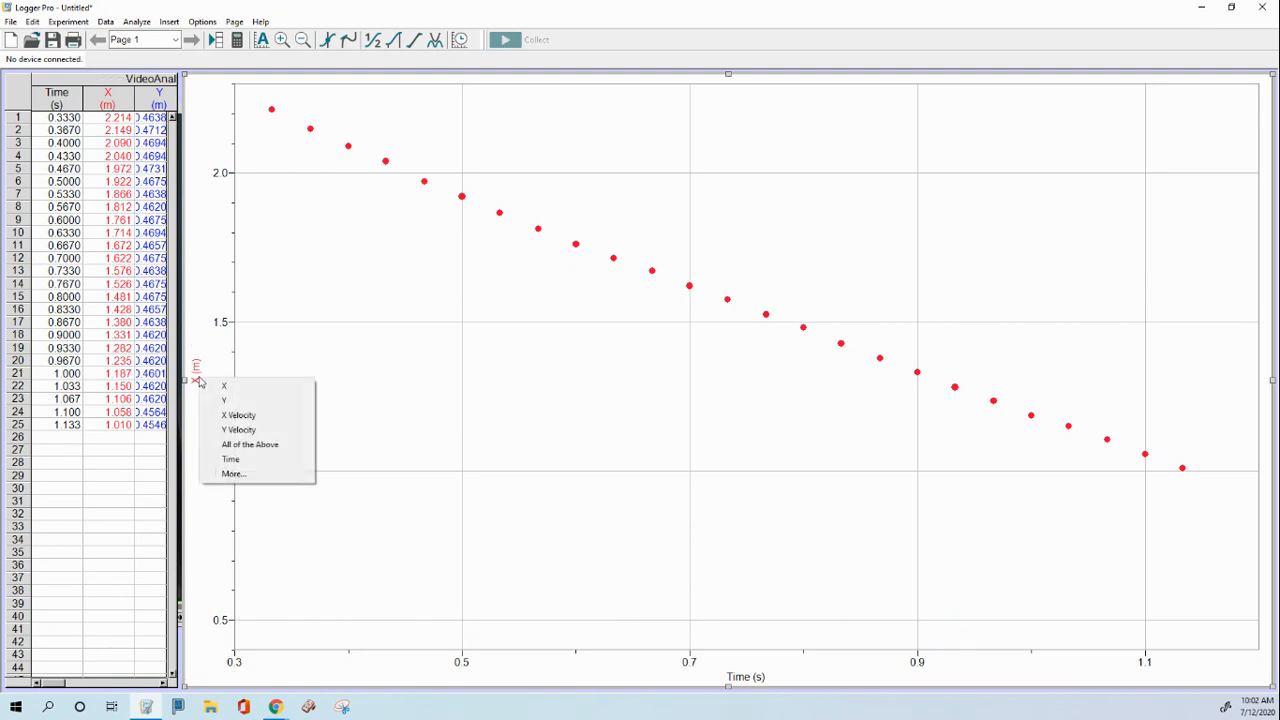
pyautogui.click(240, 414)
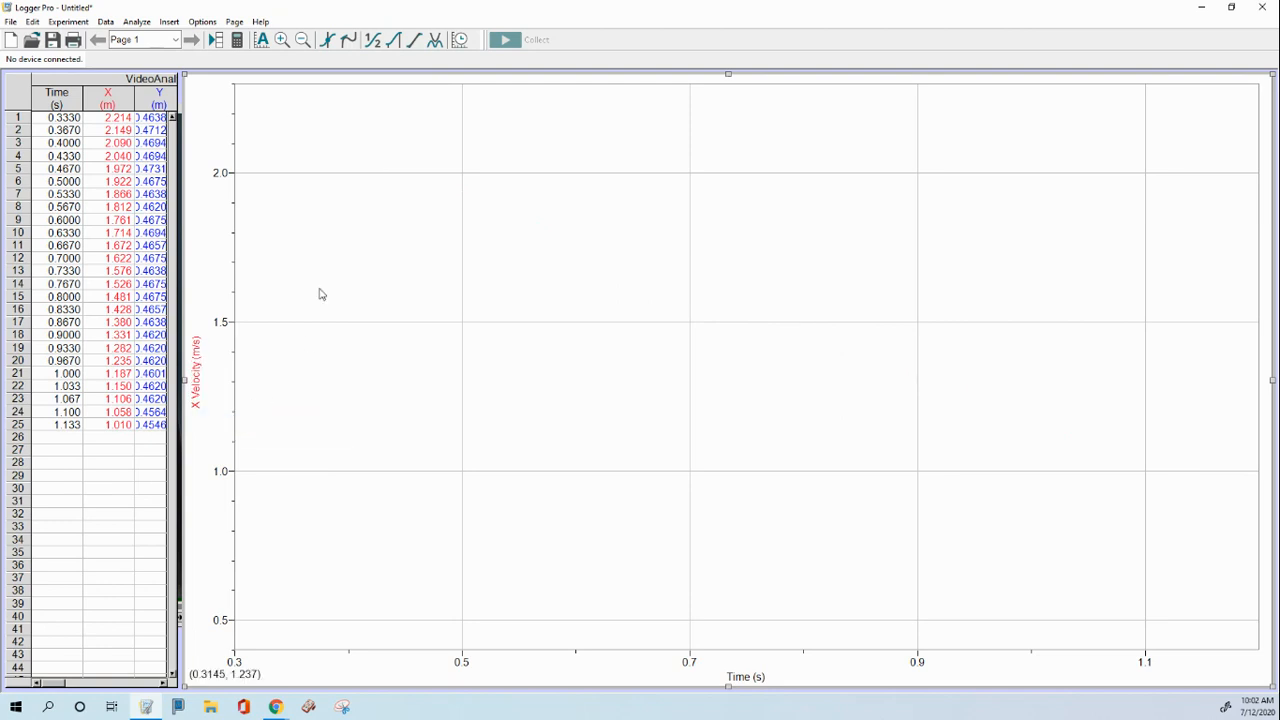
pyautogui.click(262, 40)
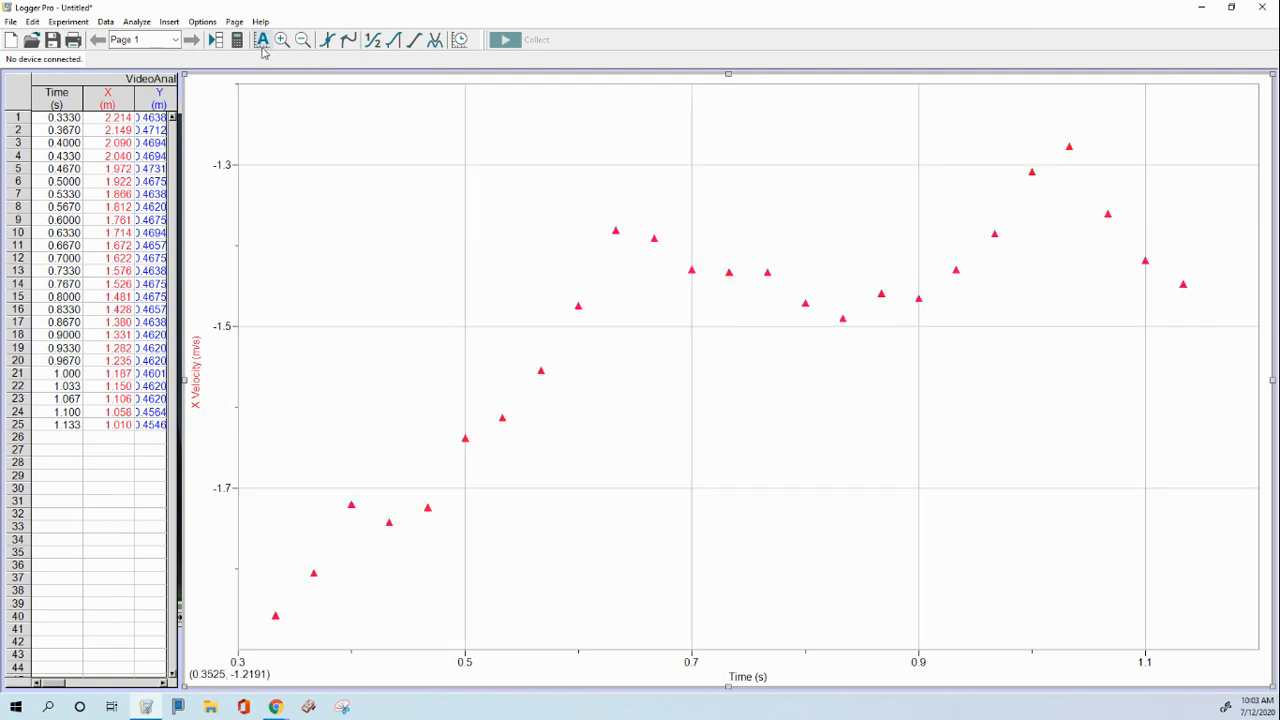
pyautogui.moveTo(324, 220)
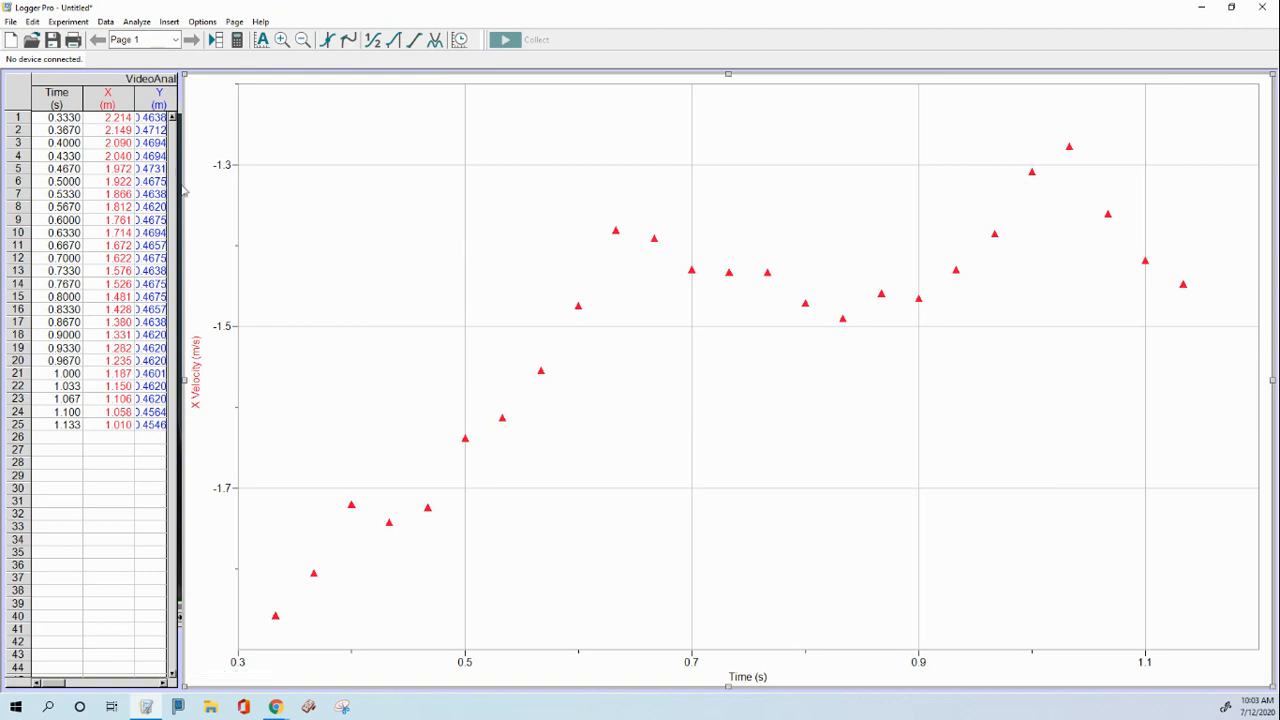
# Drag the table-graph divider right so the X and Y Velocity columns show fully.
pyautogui.click(196, 380)
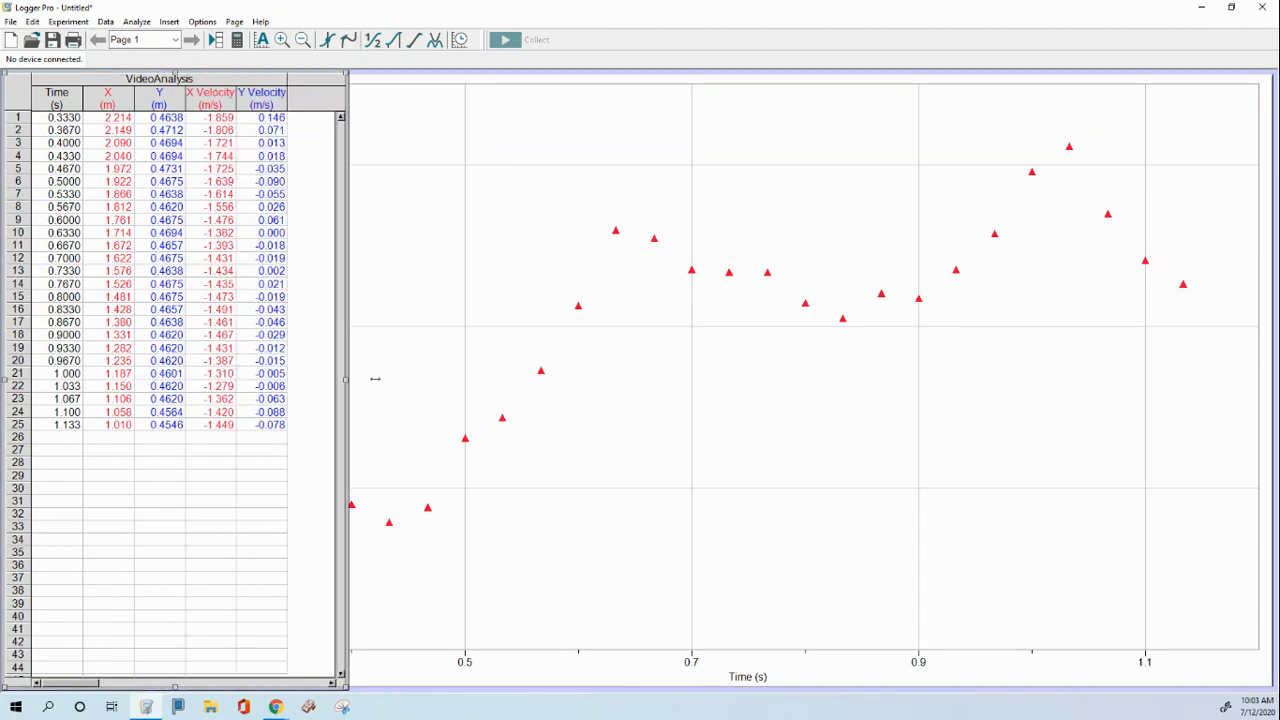
pyautogui.moveTo(348, 380); pyautogui.dragTo(400, 380)
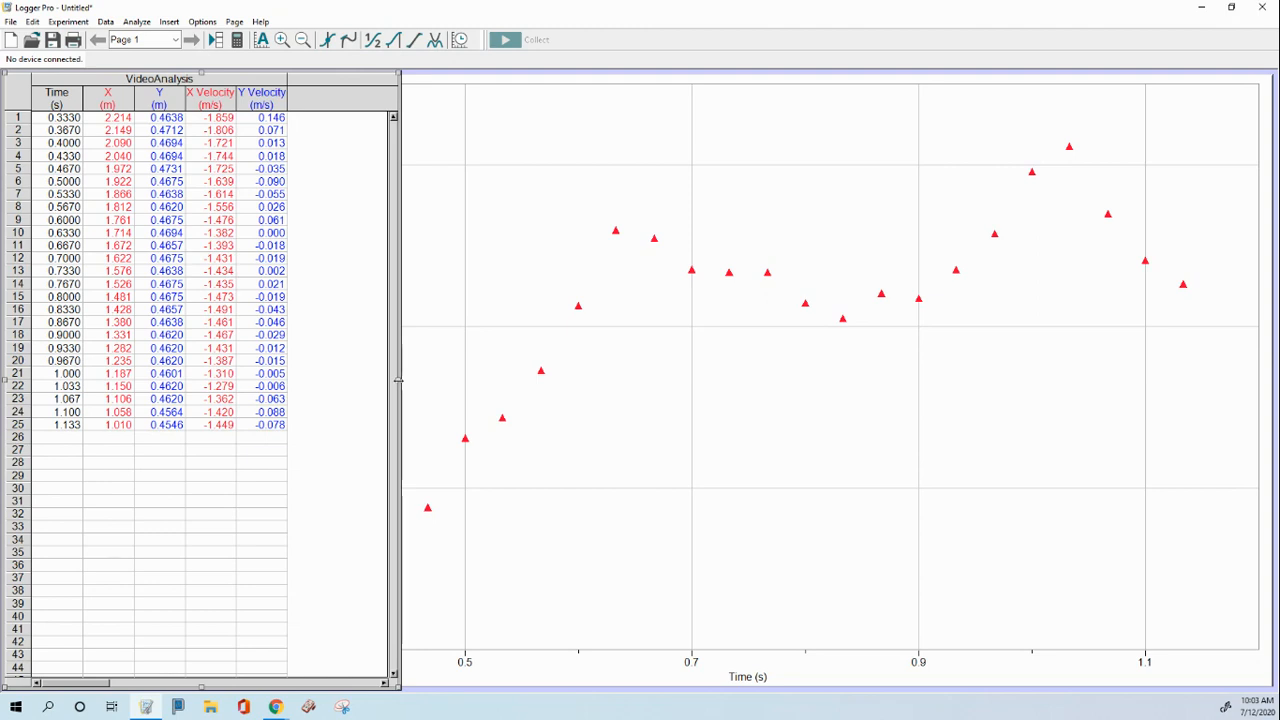
pyautogui.moveTo(356, 424)
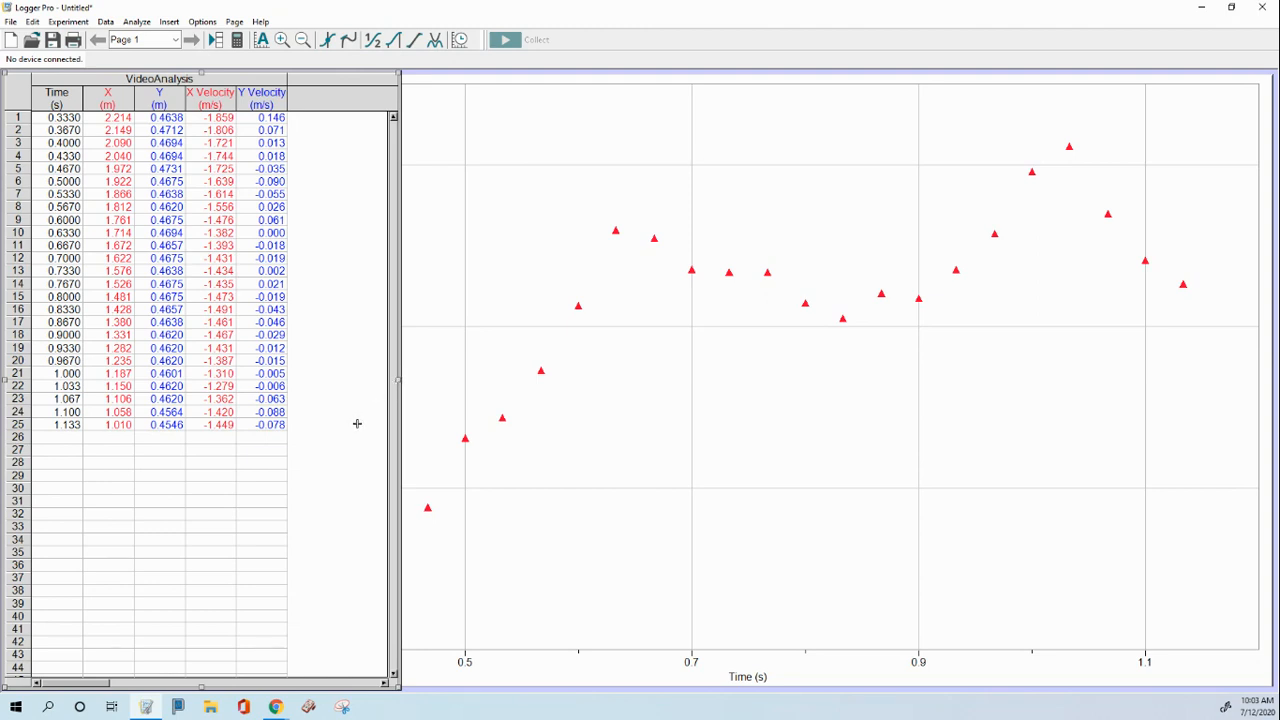
pyautogui.moveTo(336, 98)
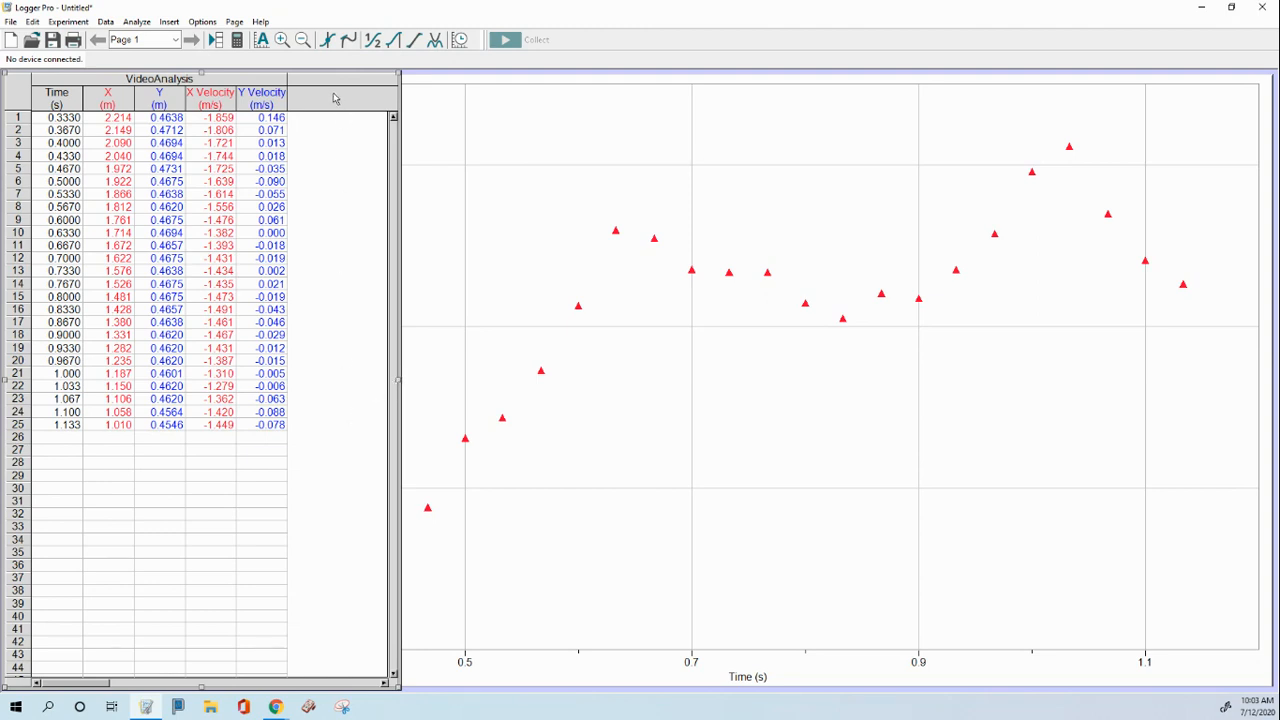
# Create a new calculated column named X Acceleration, short name ax, units m/s^2.
pyautogui.click(104, 20)
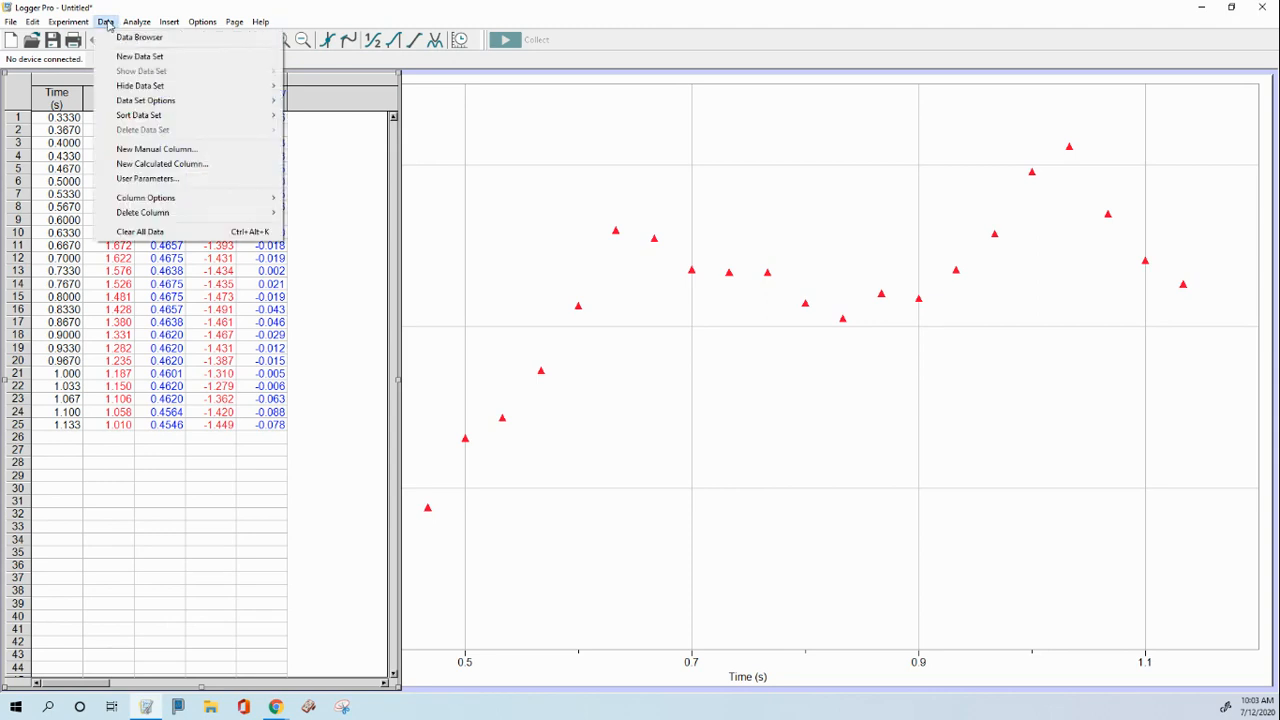
pyautogui.click(162, 164)
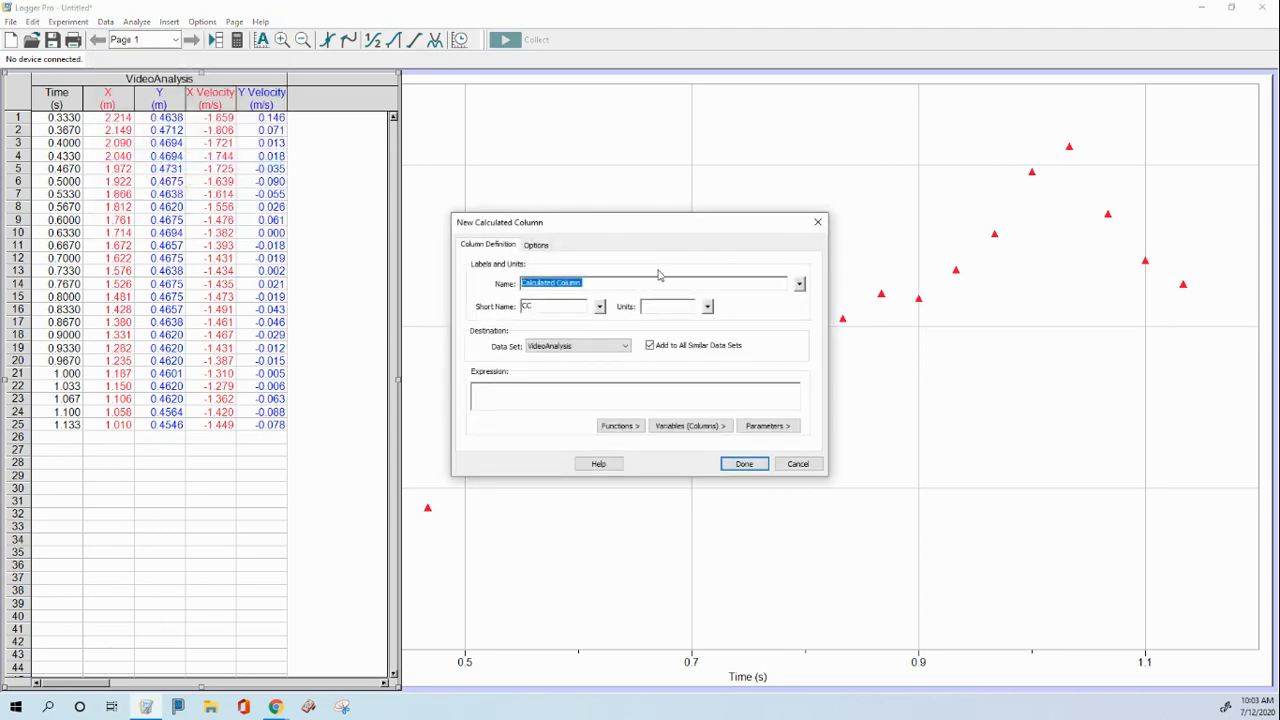
pyautogui.write('X Acceleration')
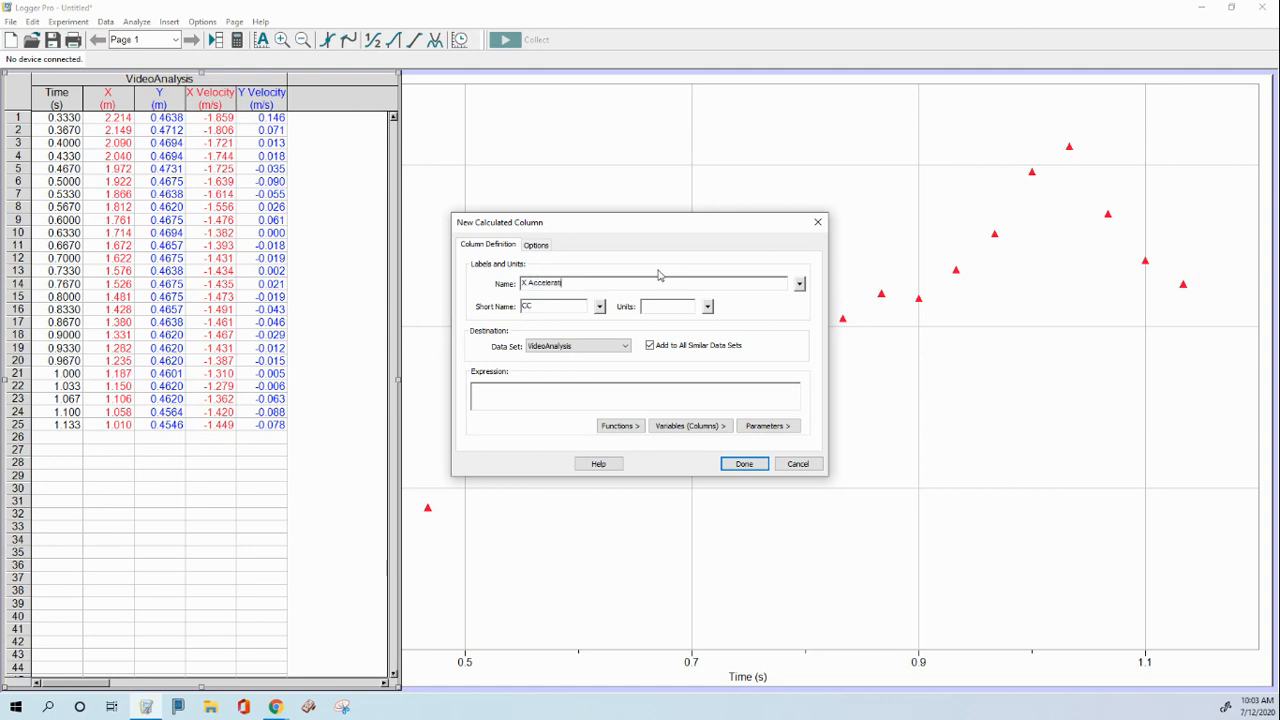
pyautogui.click(556, 306)
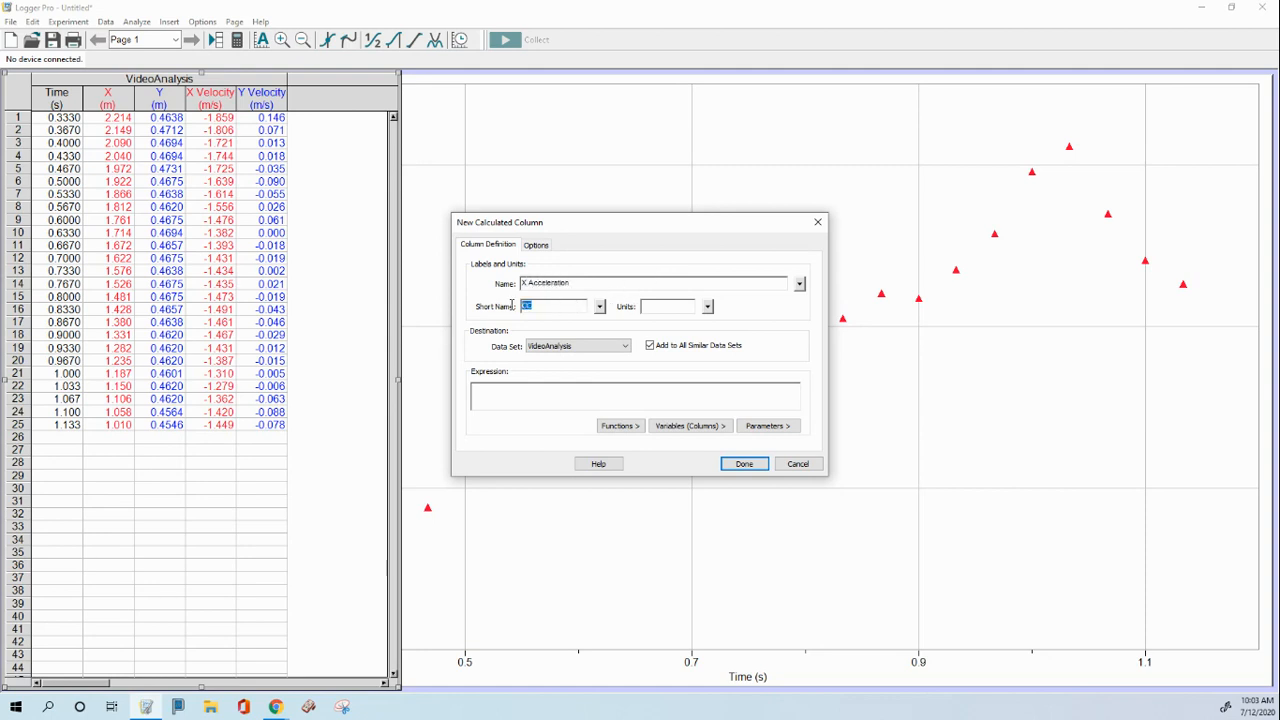
pyautogui.write('ax')
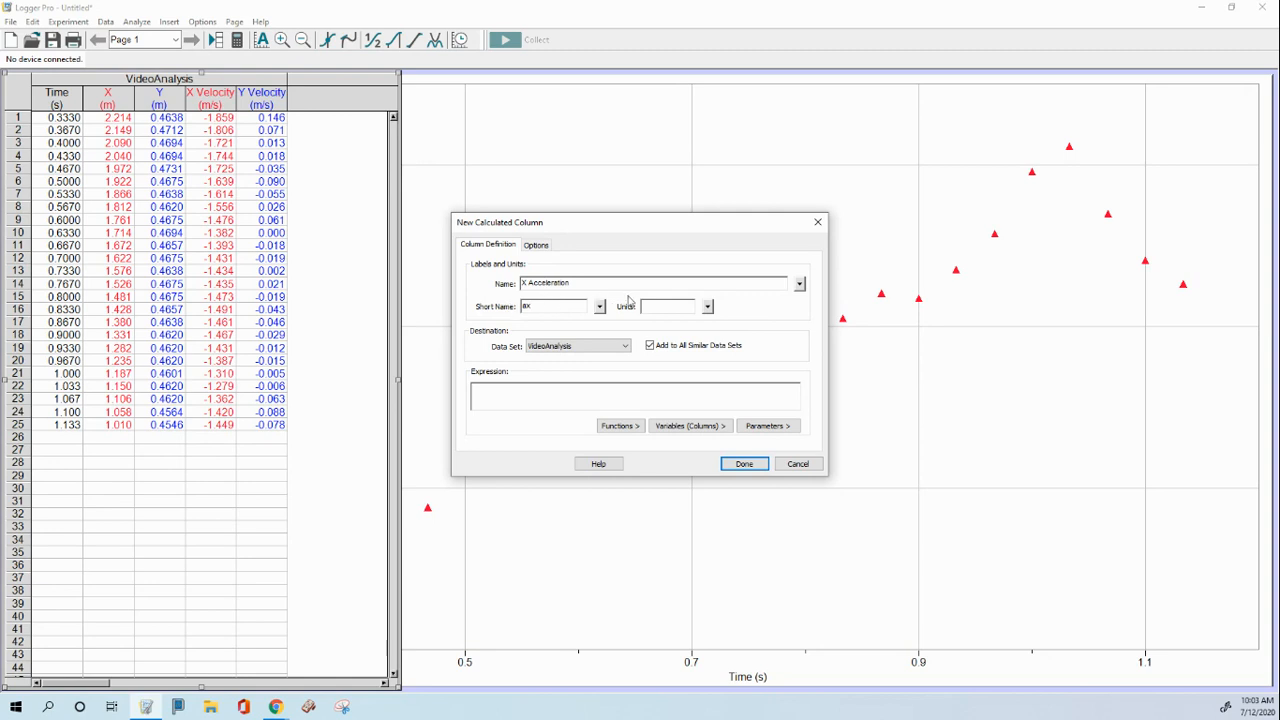
pyautogui.write('m')
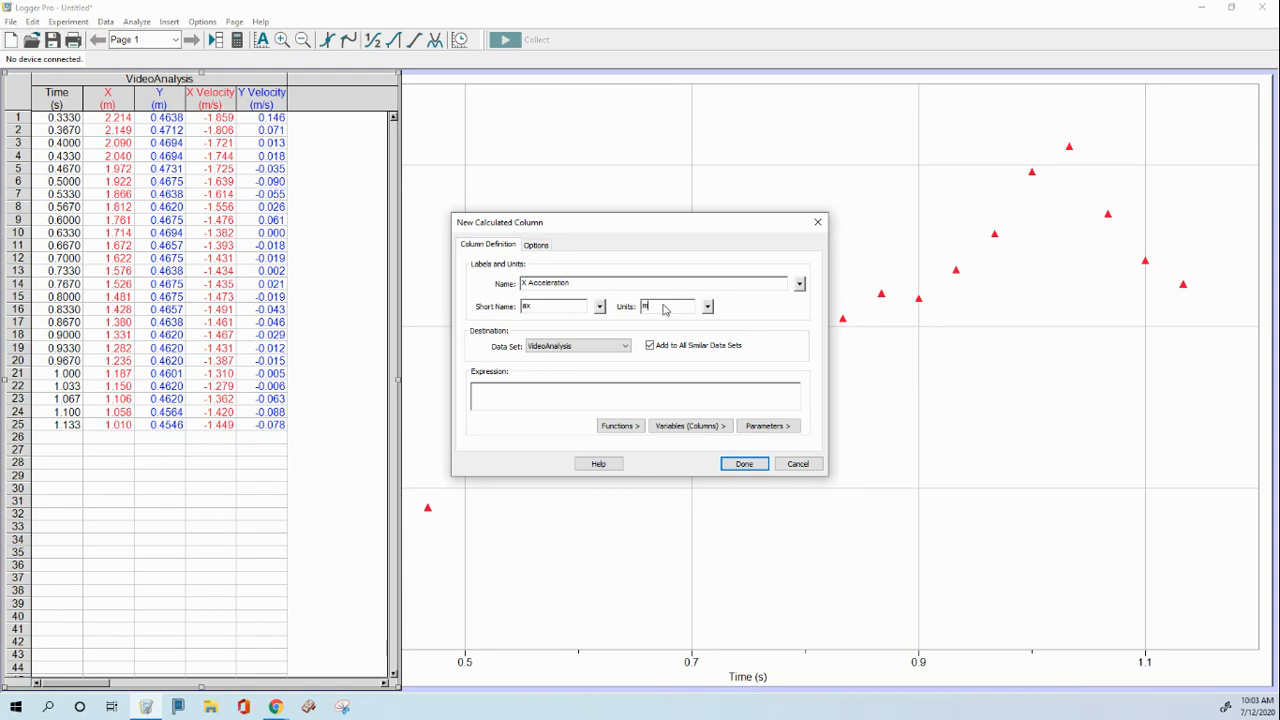
pyautogui.write('/s^2')
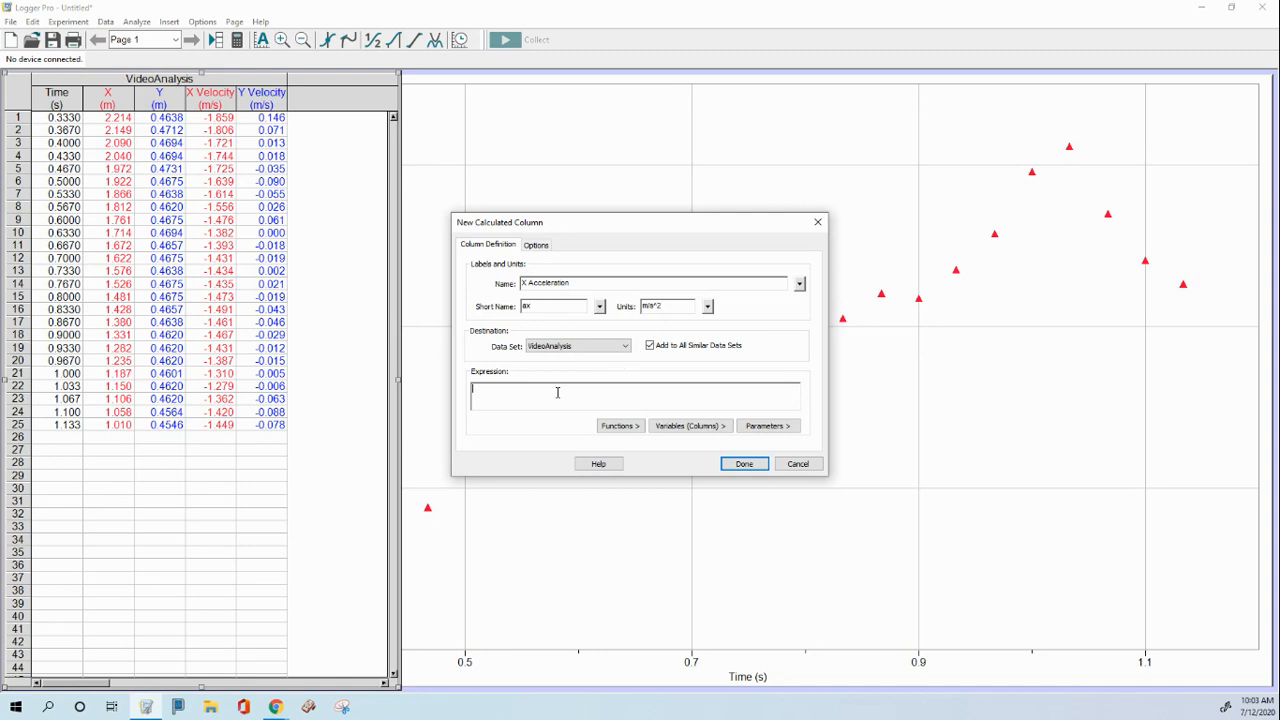
# Set the expression to derivative("X Velocity","Time") and finish, filling the ax column.
pyautogui.click(620, 424)
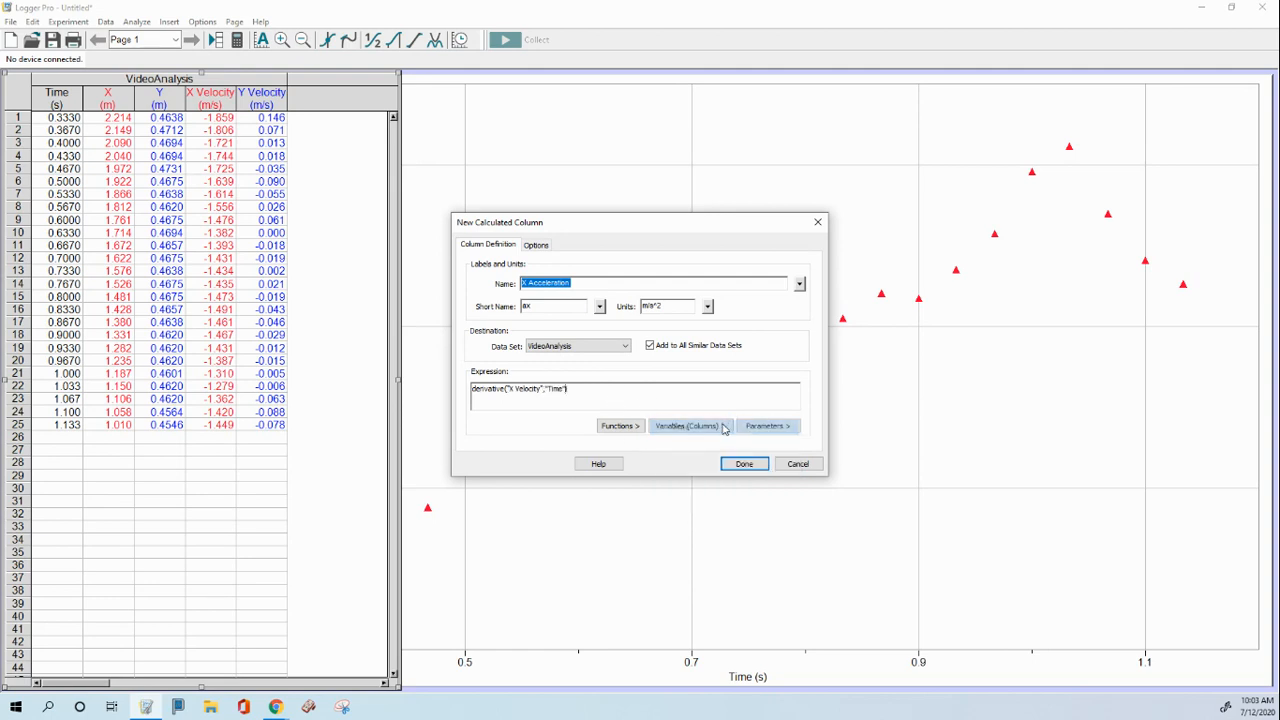
pyautogui.click(744, 464)
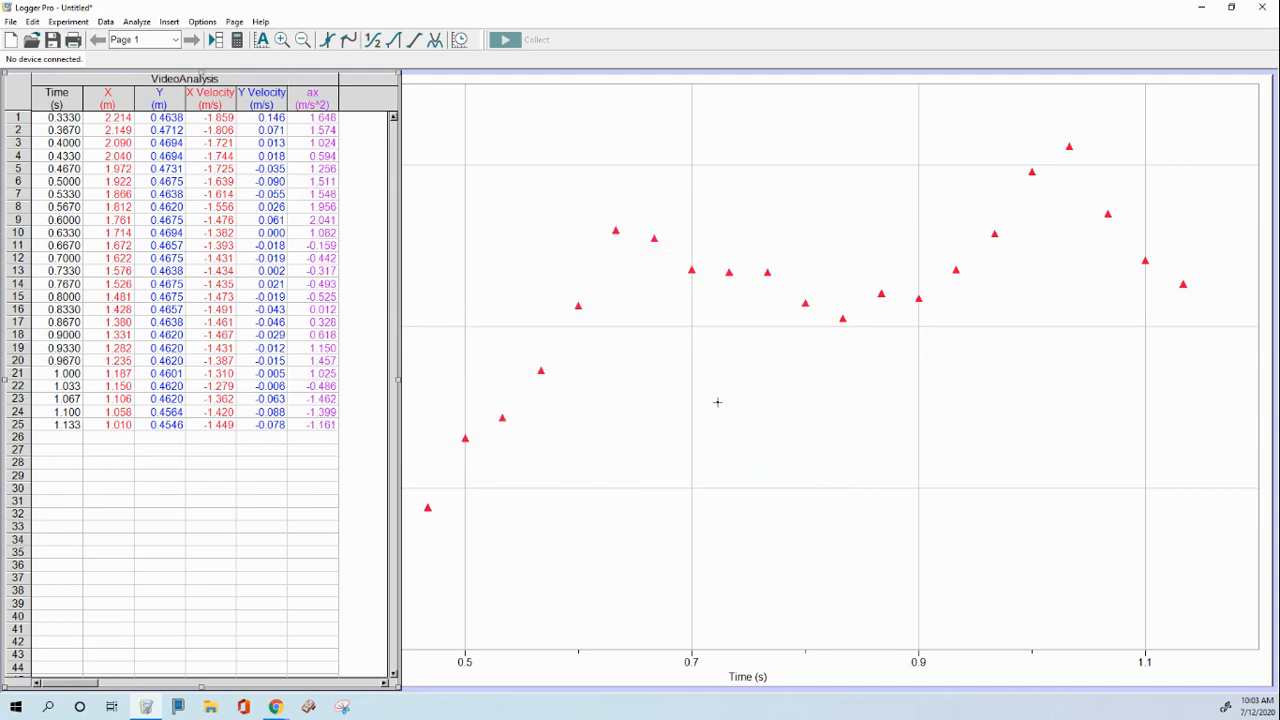
pyautogui.moveTo(372, 312)
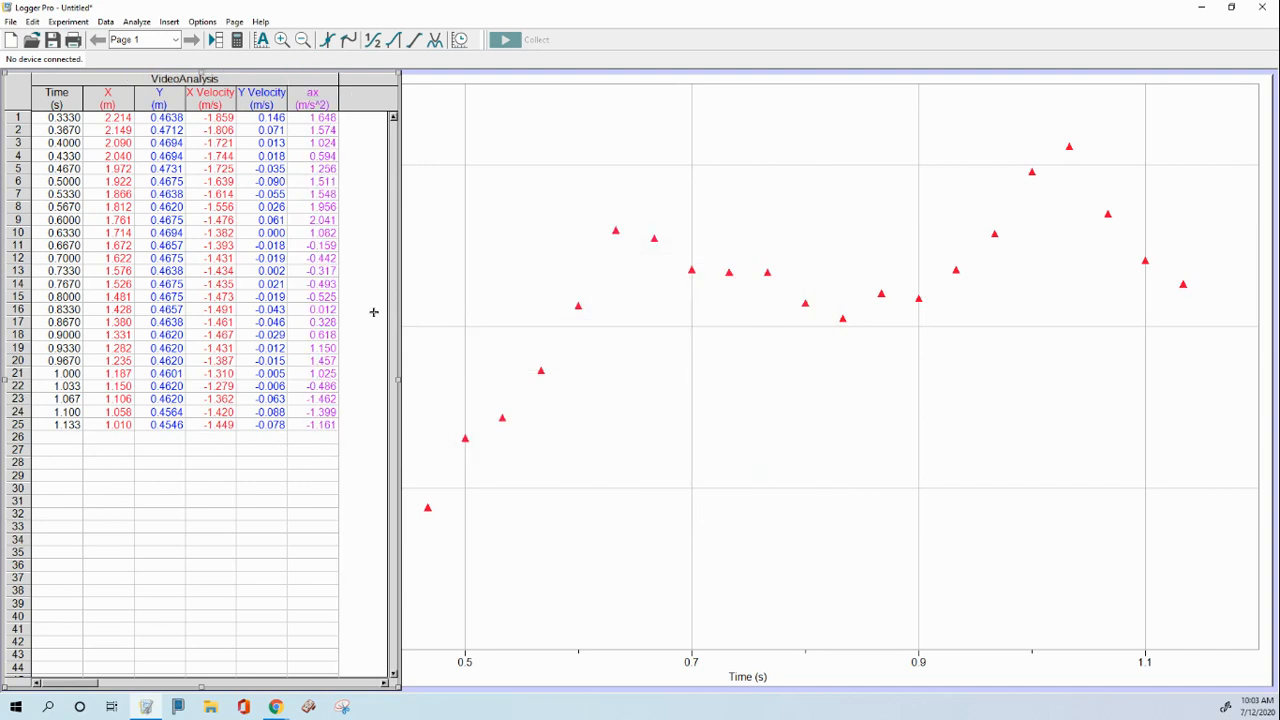
pyautogui.moveTo(364, 444)
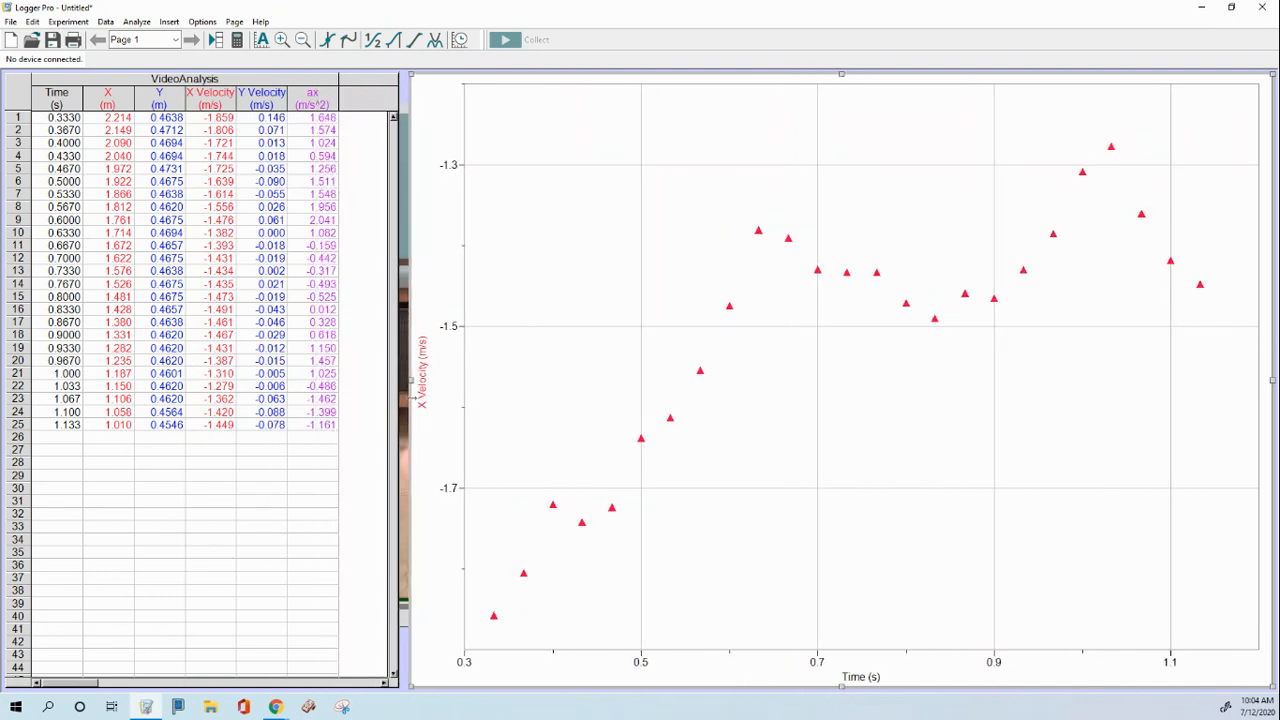
# Set the vertical axis to X Acceleration and autoscale so all points are visible.
pyautogui.click(420, 376)
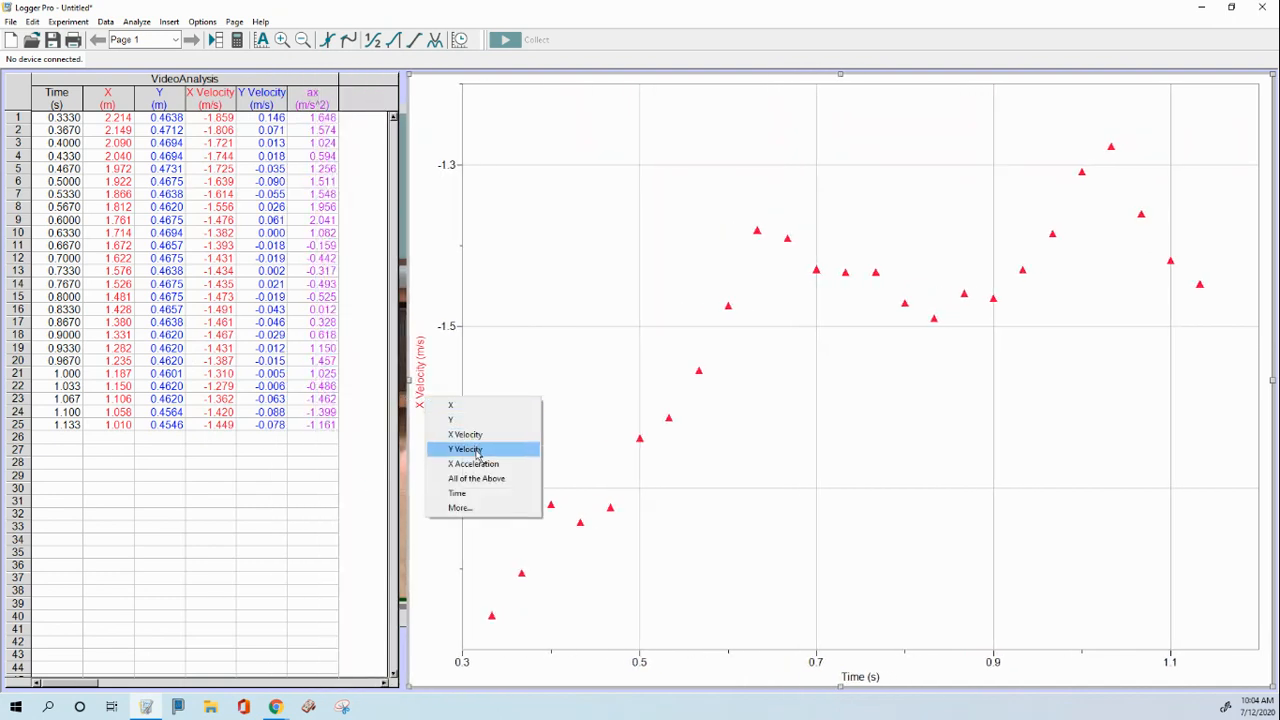
pyautogui.click(474, 464)
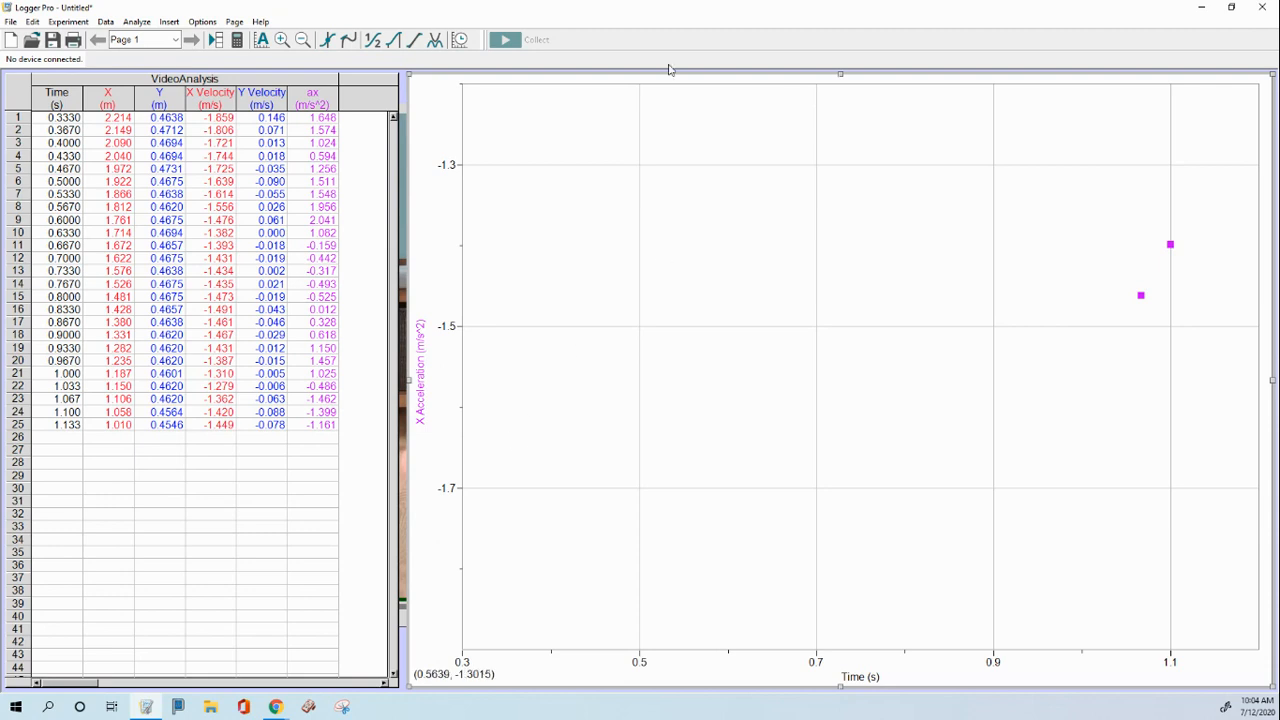
pyautogui.click(264, 40)
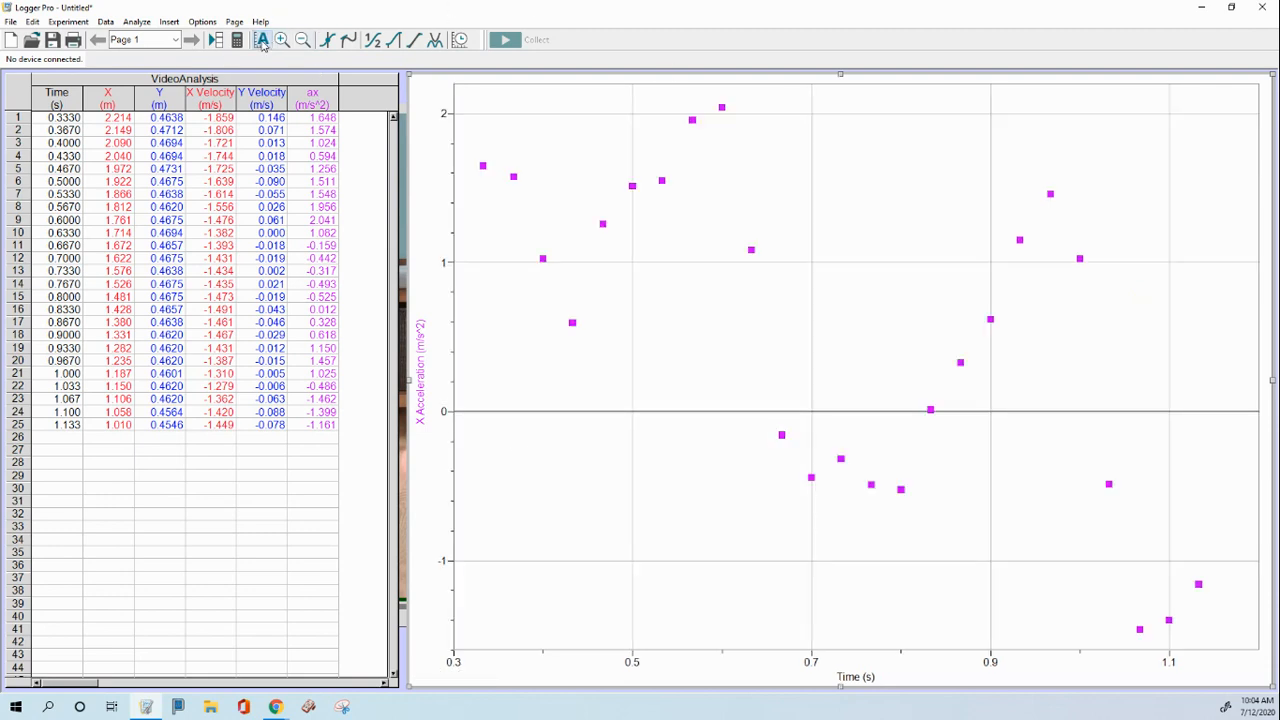
pyautogui.moveTo(790, 346)
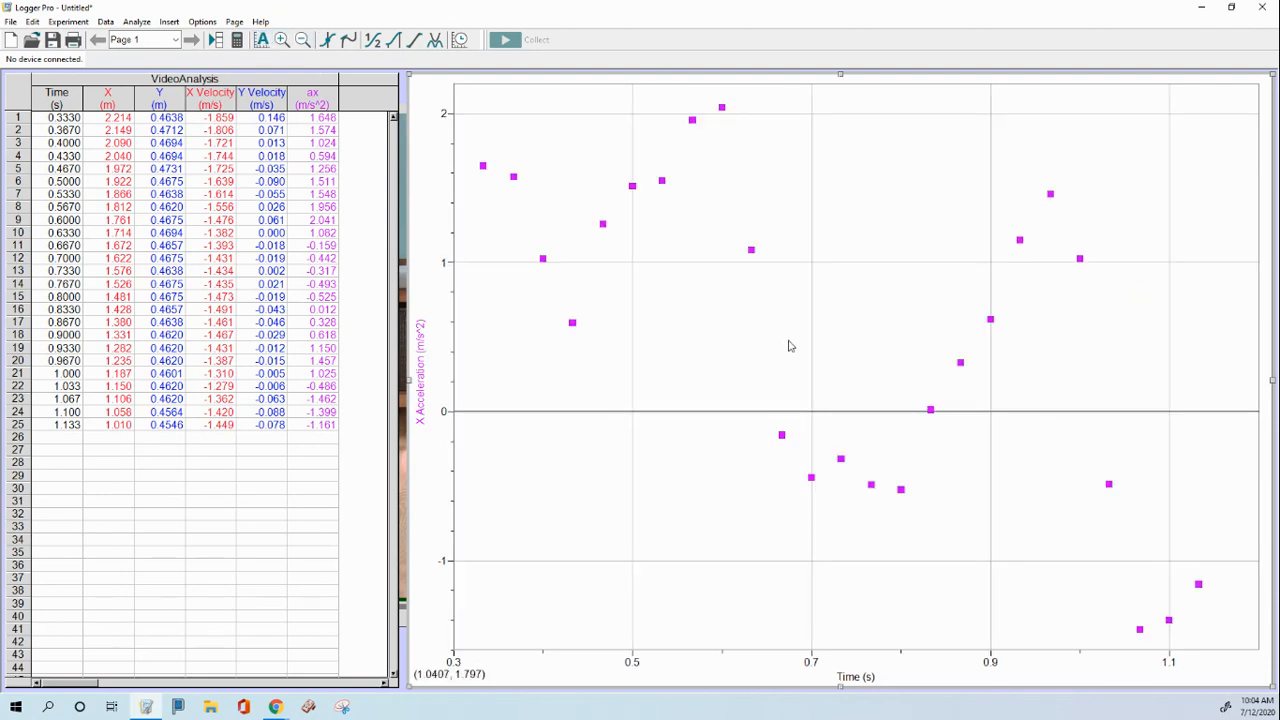
pyautogui.moveTo(798, 360)
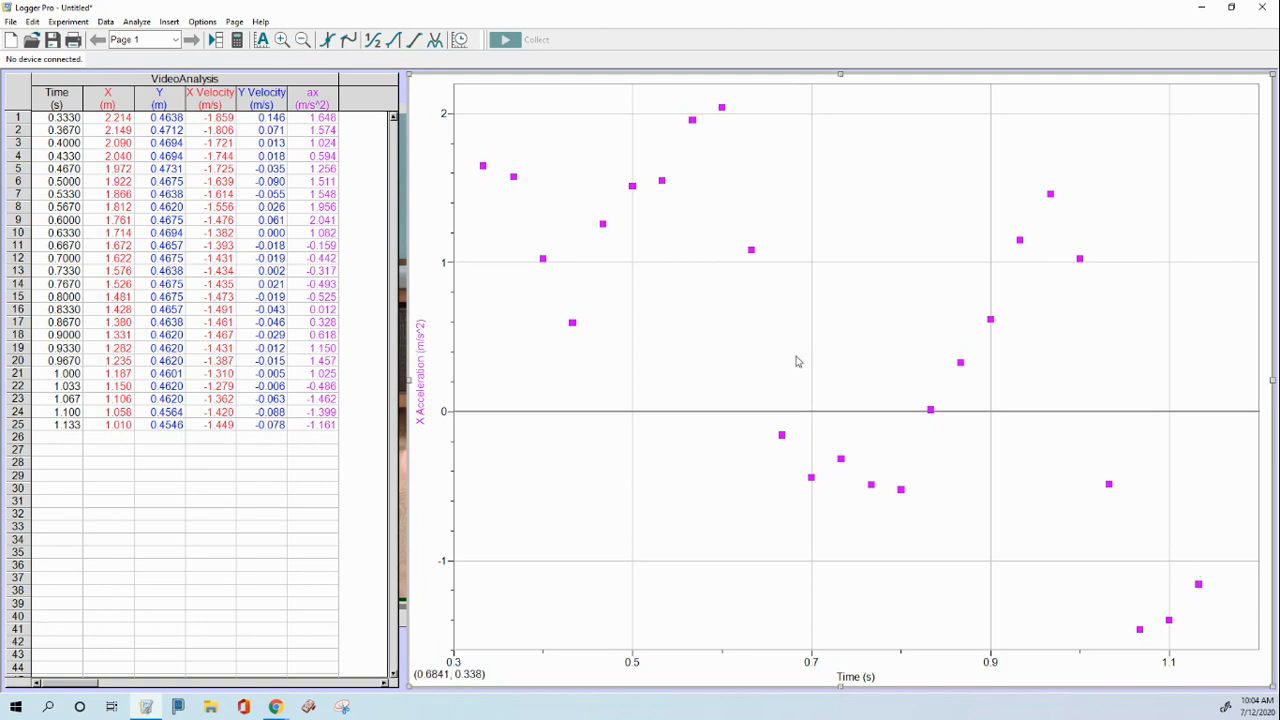
pyautogui.moveTo(458, 404)
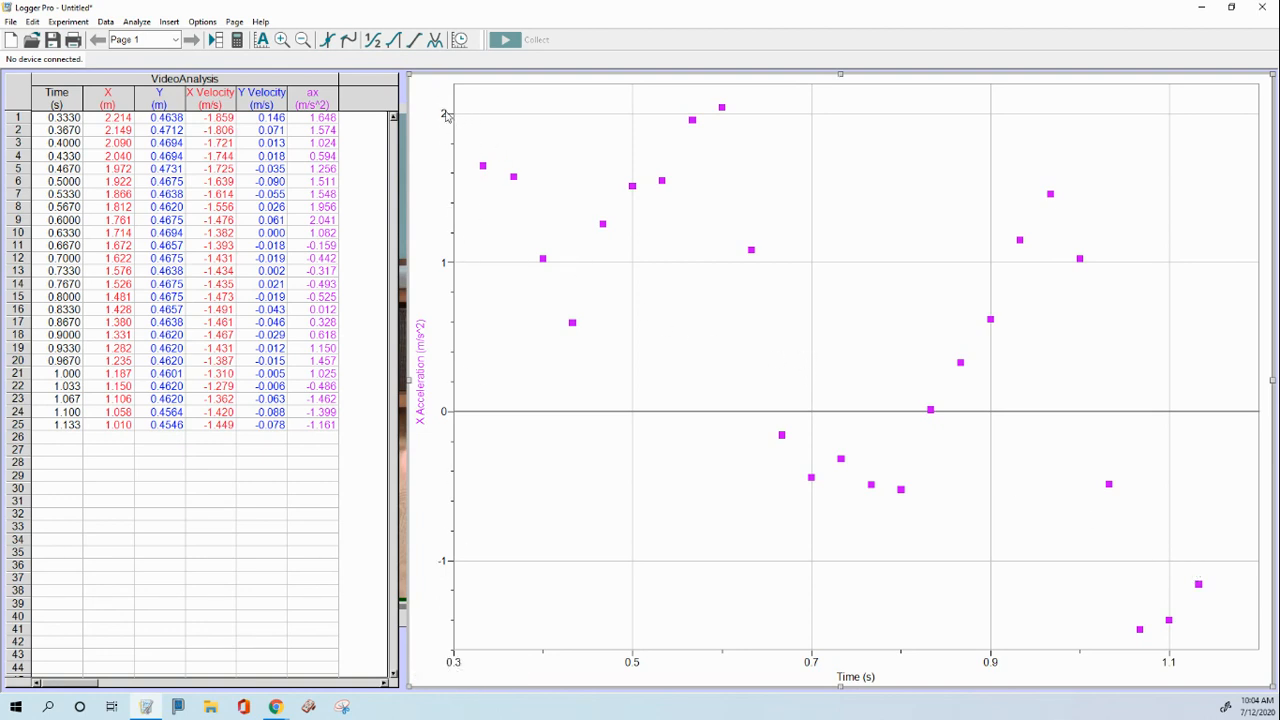
pyautogui.moveTo(476, 160)
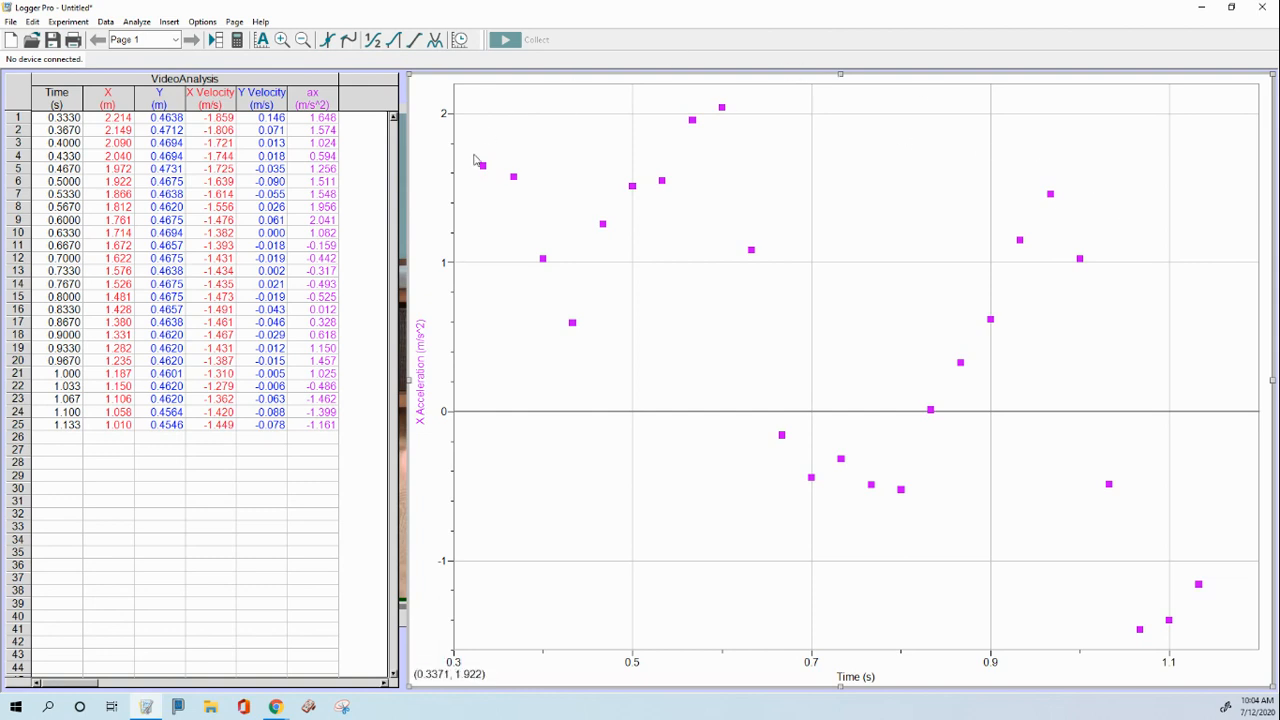
pyautogui.moveTo(446, 116)
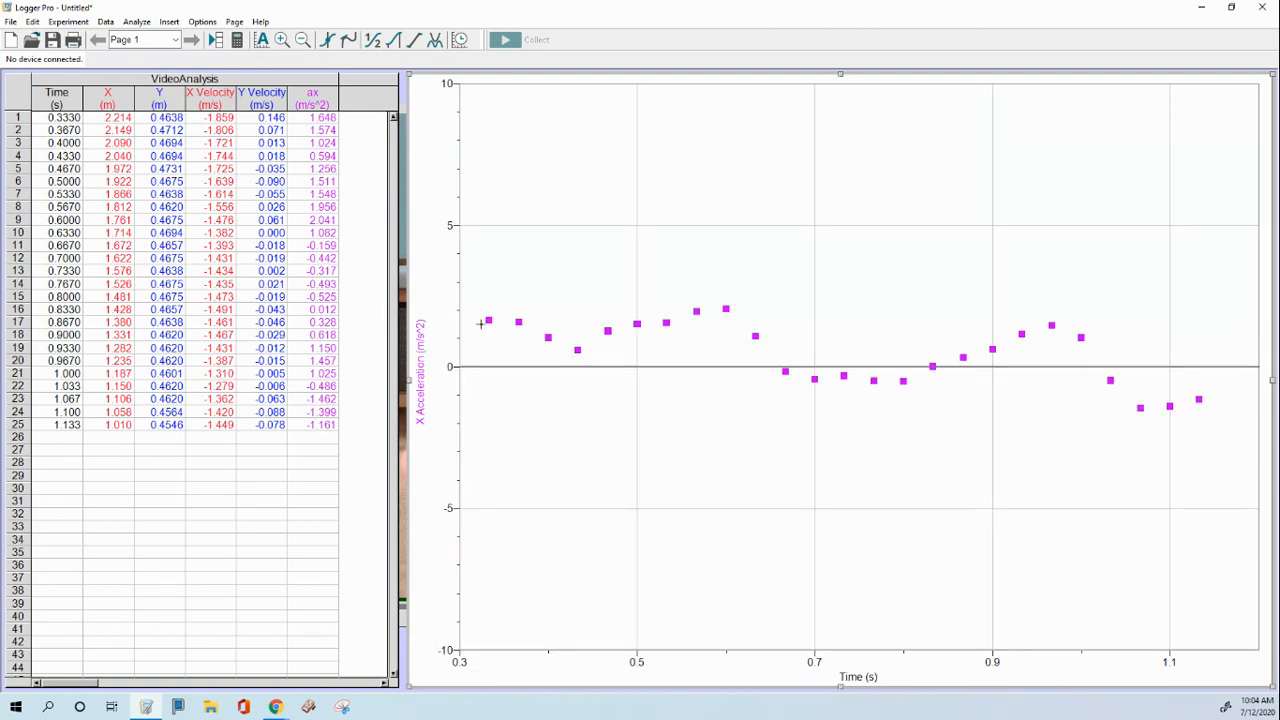
pyautogui.moveTo(1168, 632)
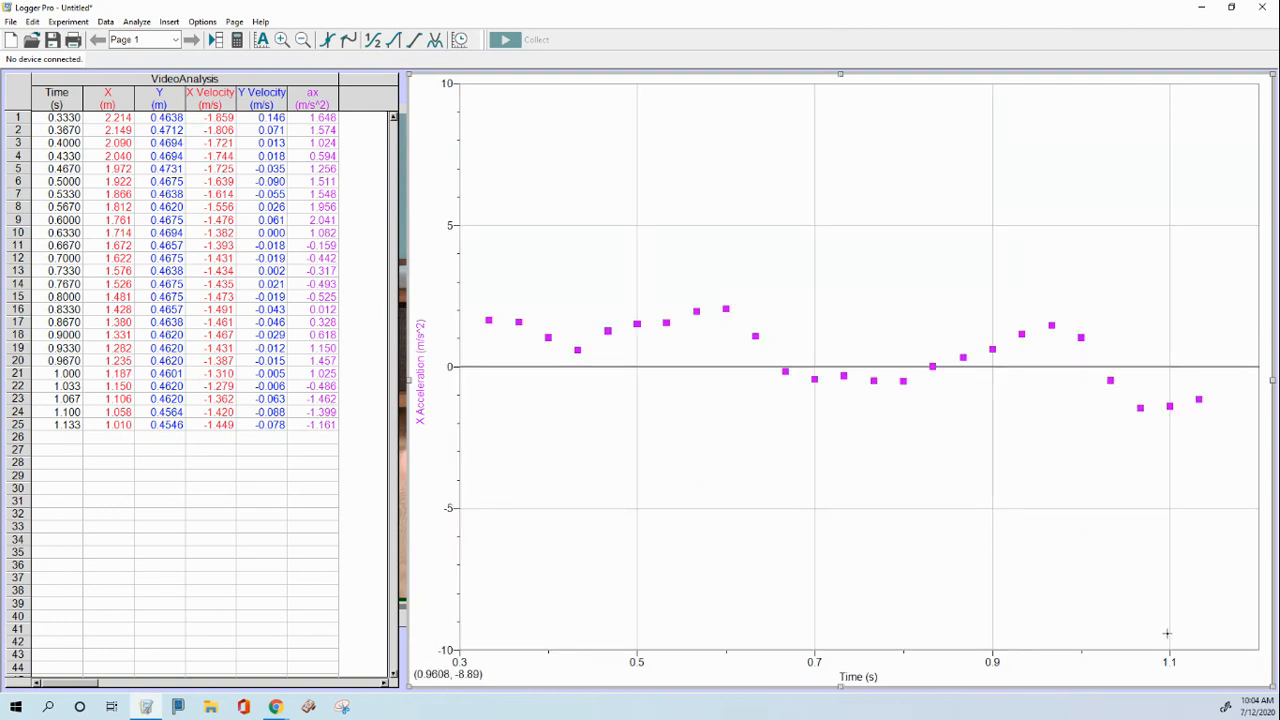
pyautogui.moveTo(1232, 608)
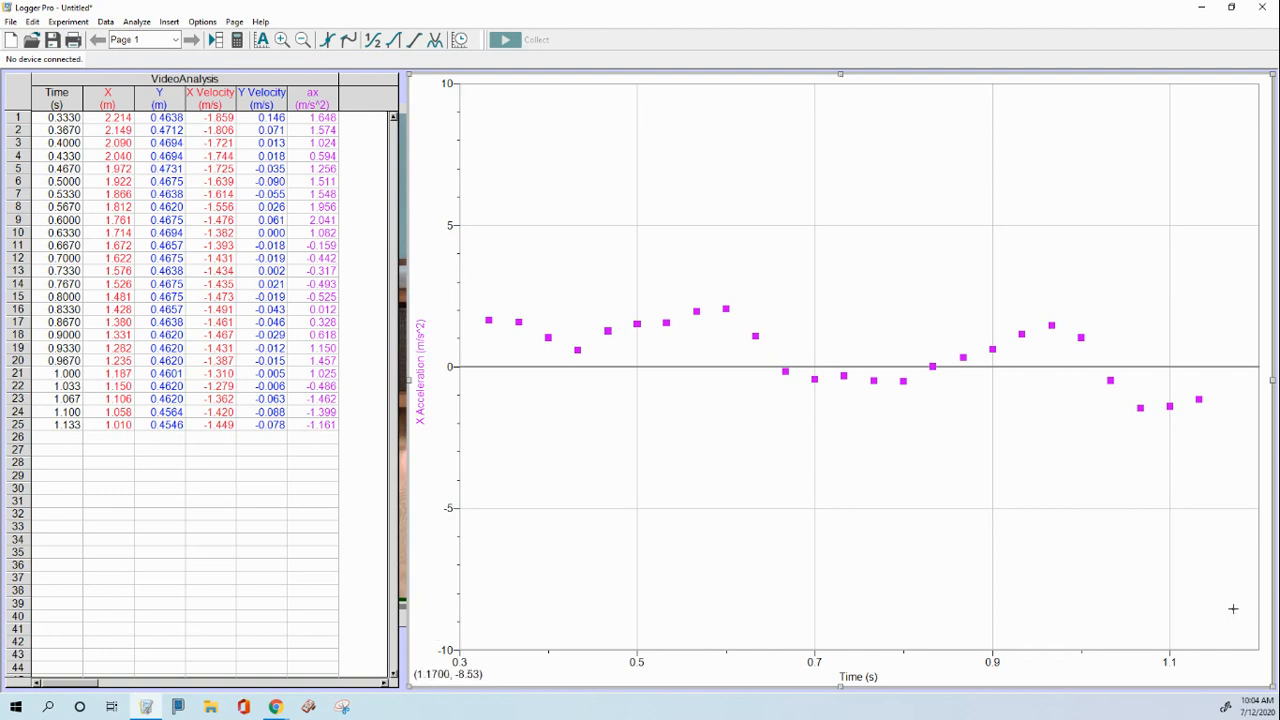
pyautogui.moveTo(808, 358)
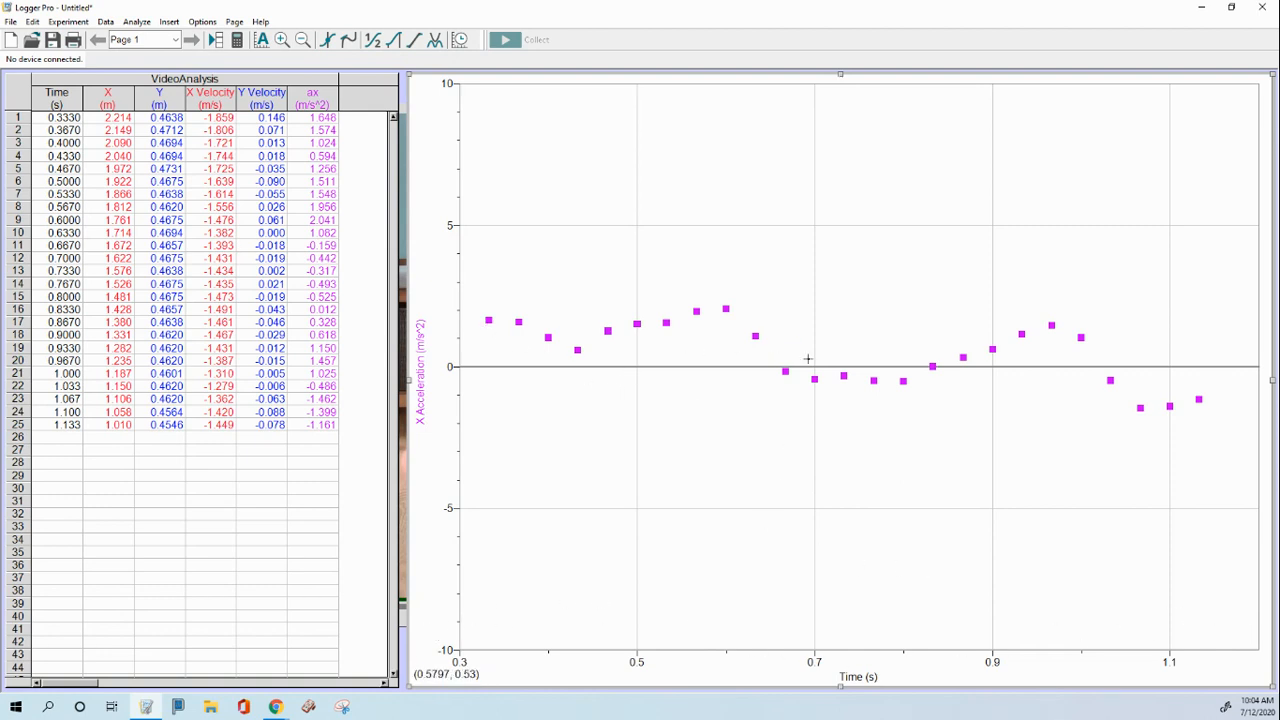
pyautogui.moveTo(816, 364)
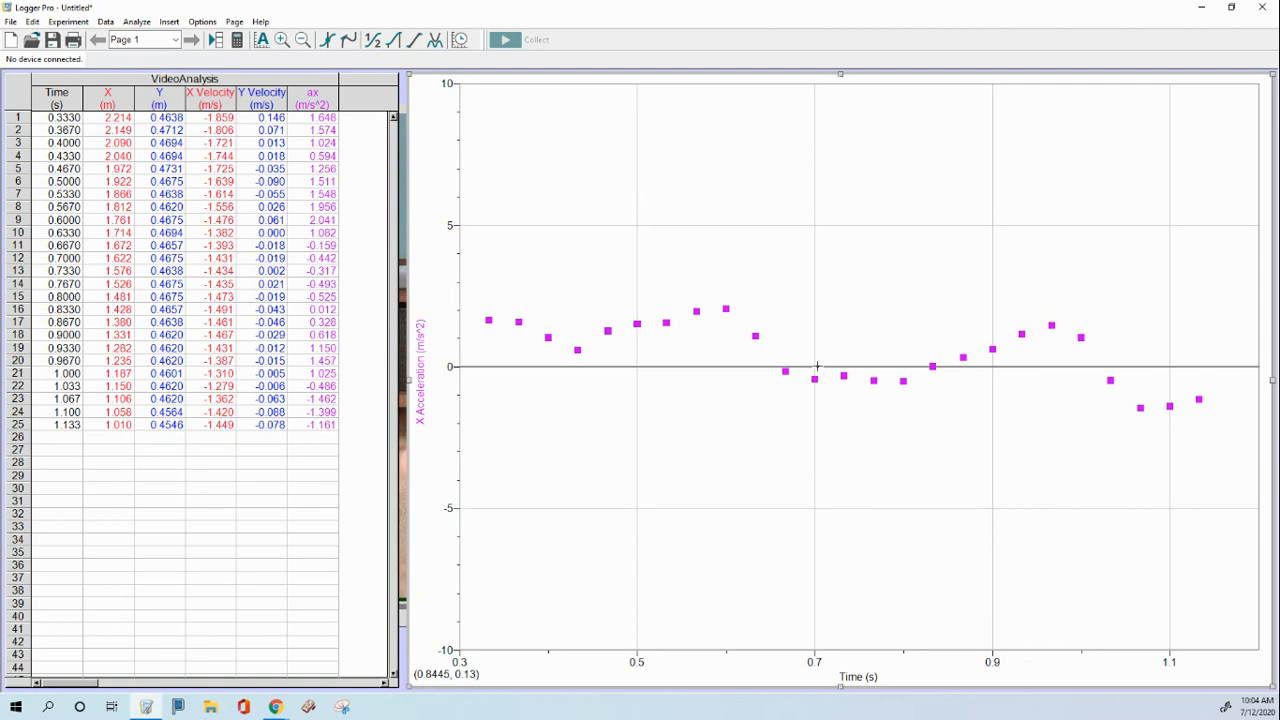
pyautogui.moveTo(1198, 364)
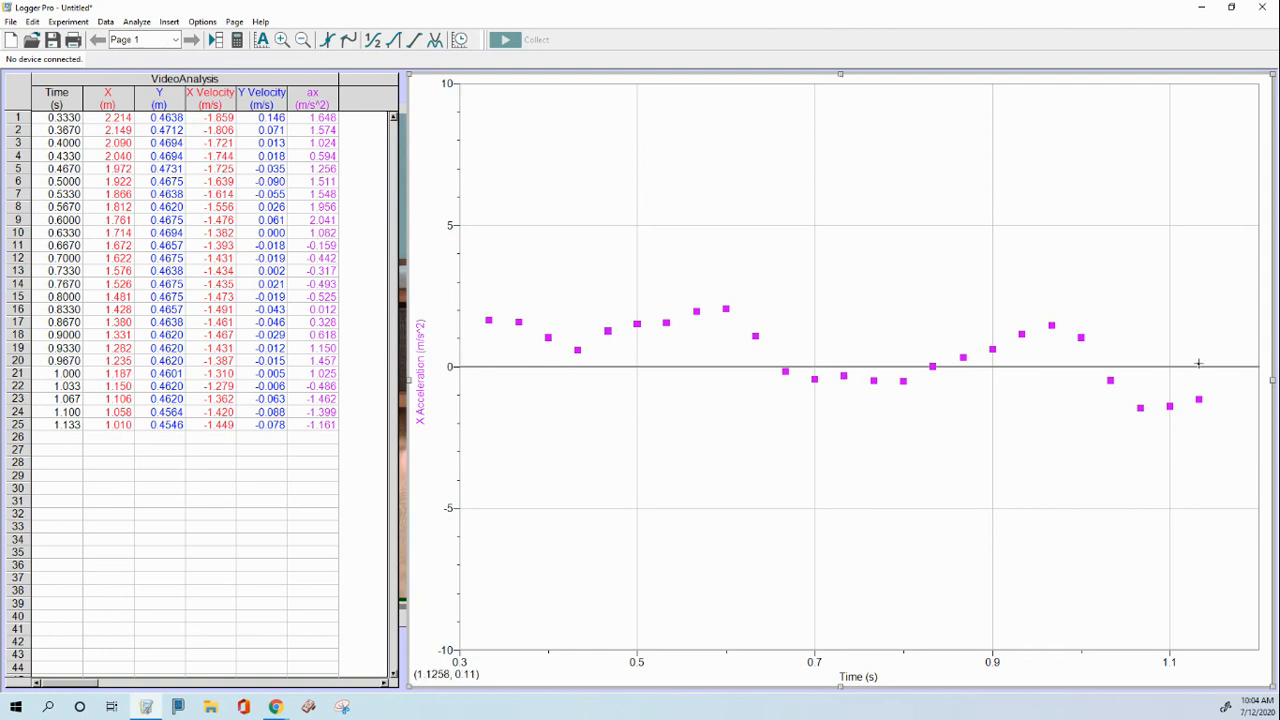
pyautogui.moveTo(1204, 356)
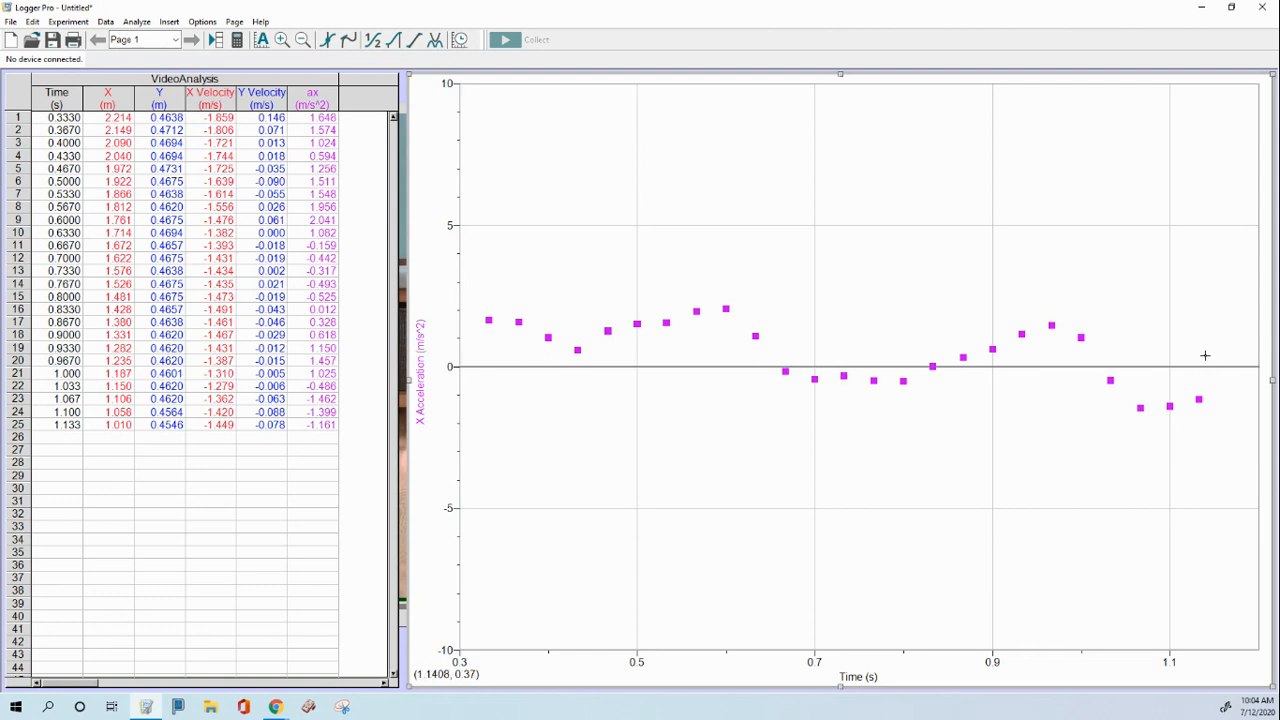
pyautogui.moveTo(1220, 350)
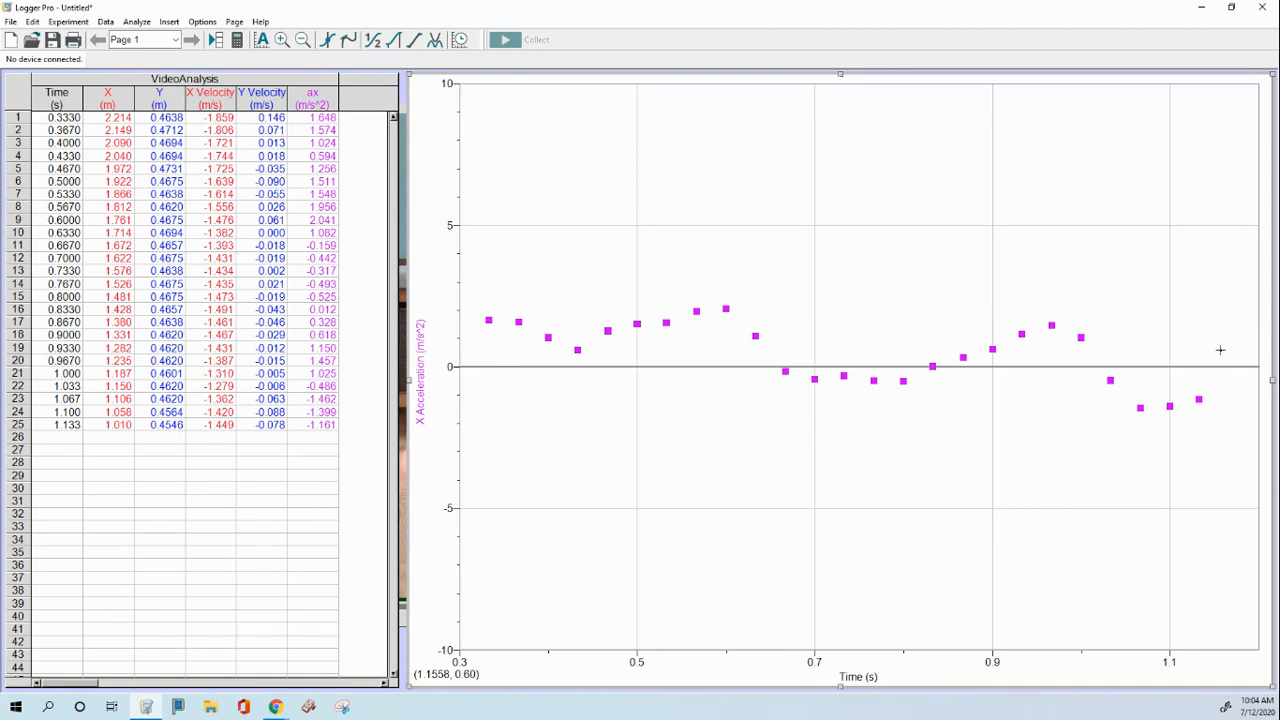
pyautogui.moveTo(704, 374)
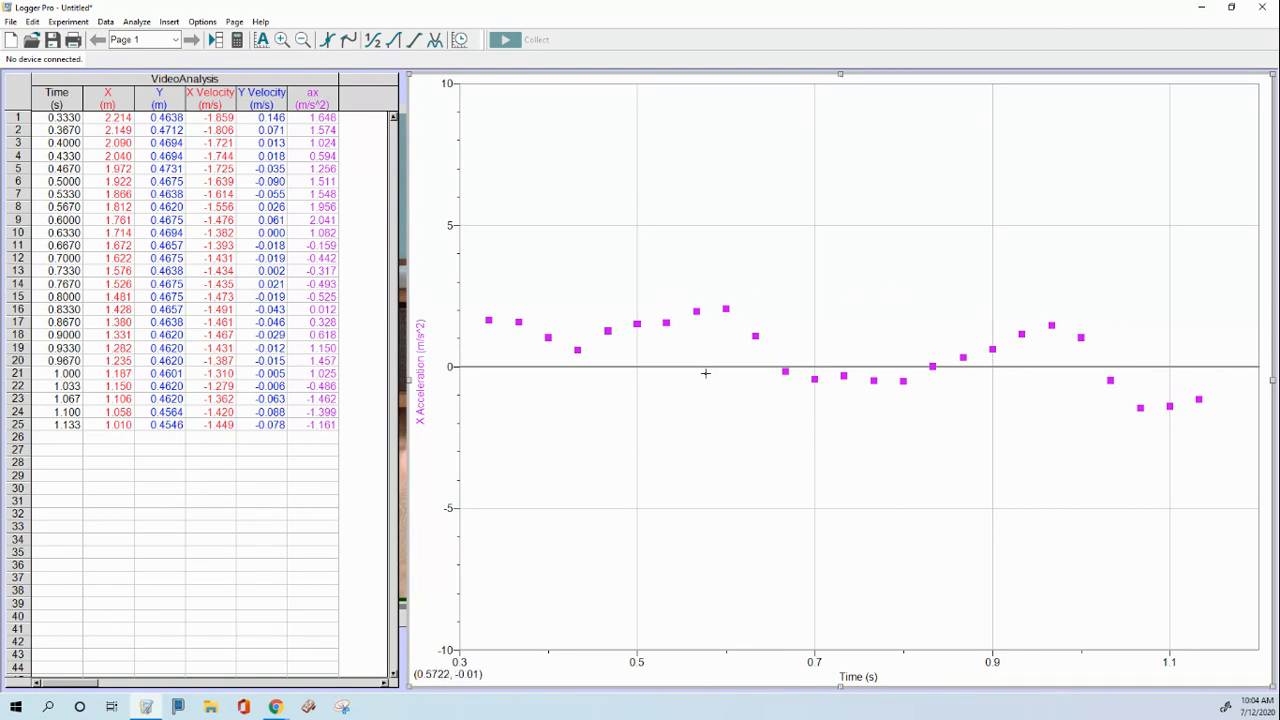
pyautogui.moveTo(1090, 348)
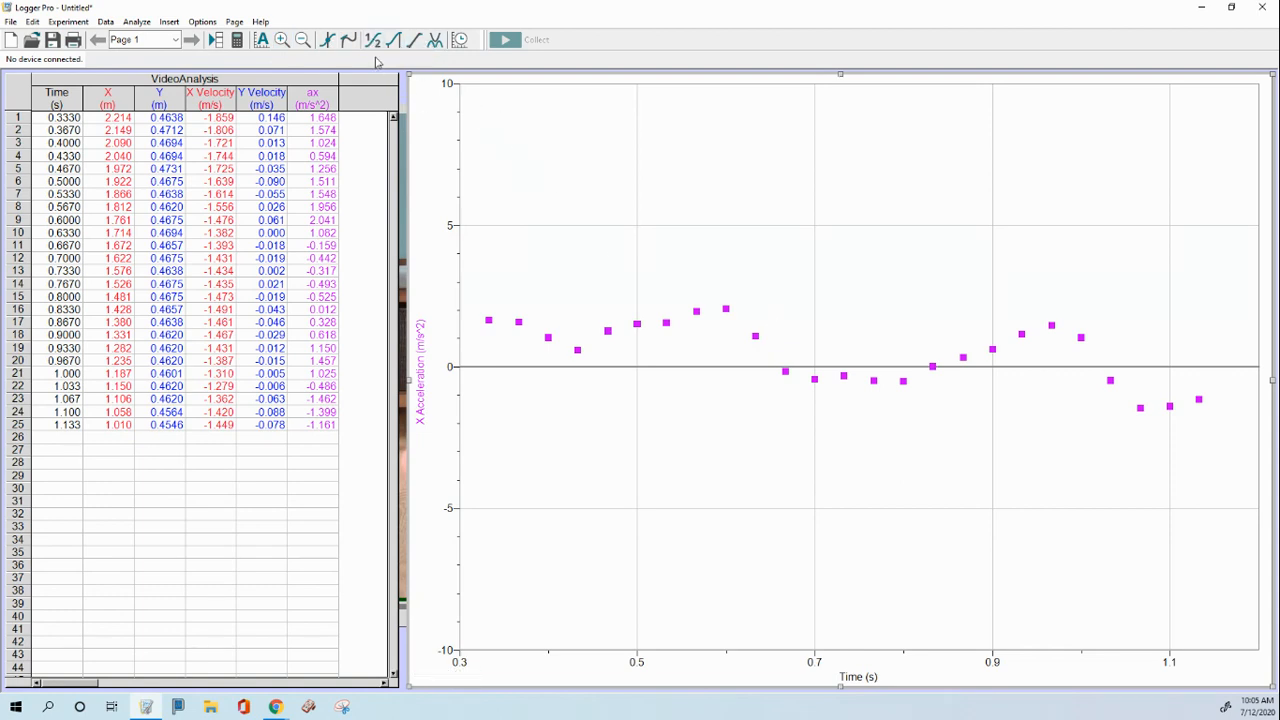
pyautogui.moveTo(372, 40)
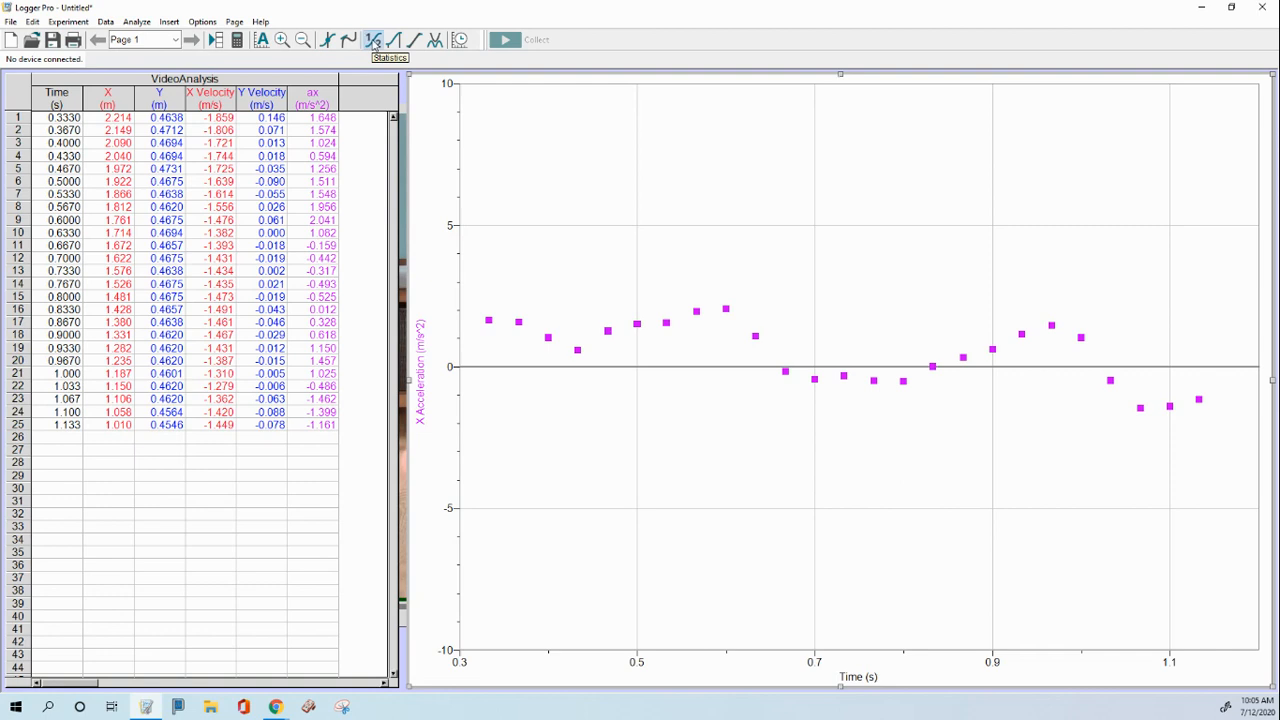
# Add a statistics box for X Acceleration giving min, max, mean and standard deviation over 25 samples.
pyautogui.click(374, 40)
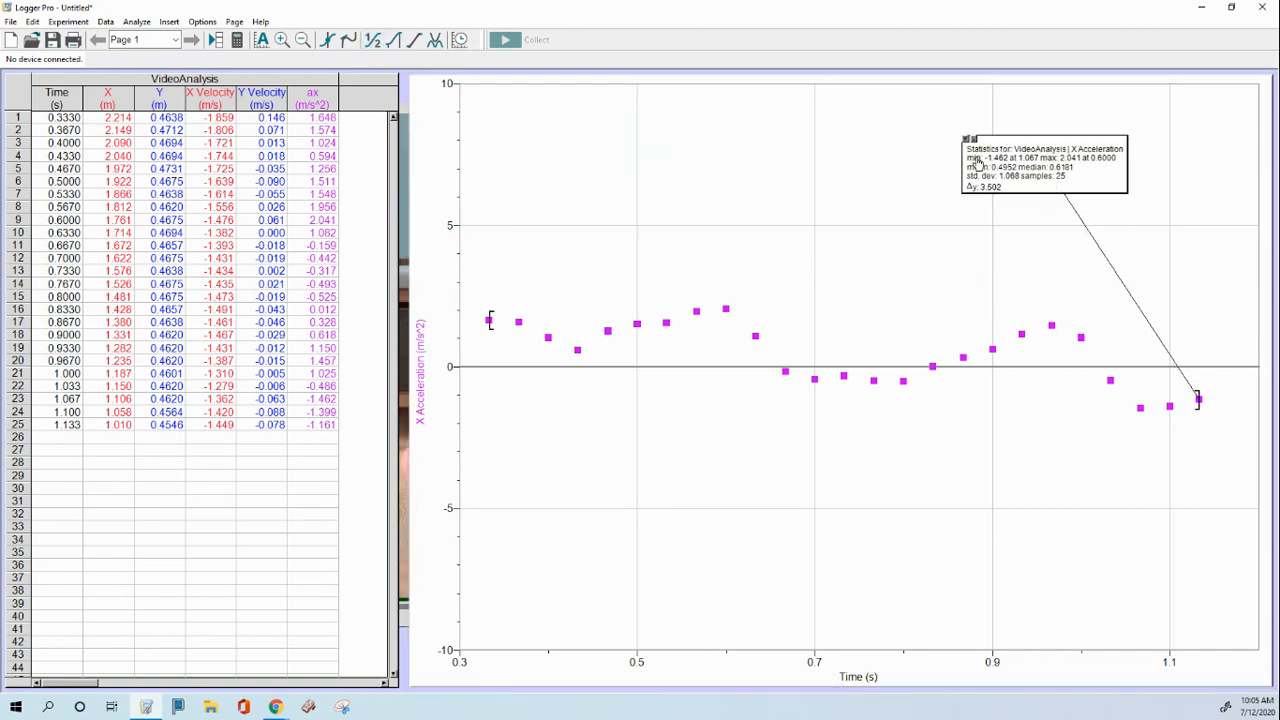
pyautogui.moveTo(1000, 206)
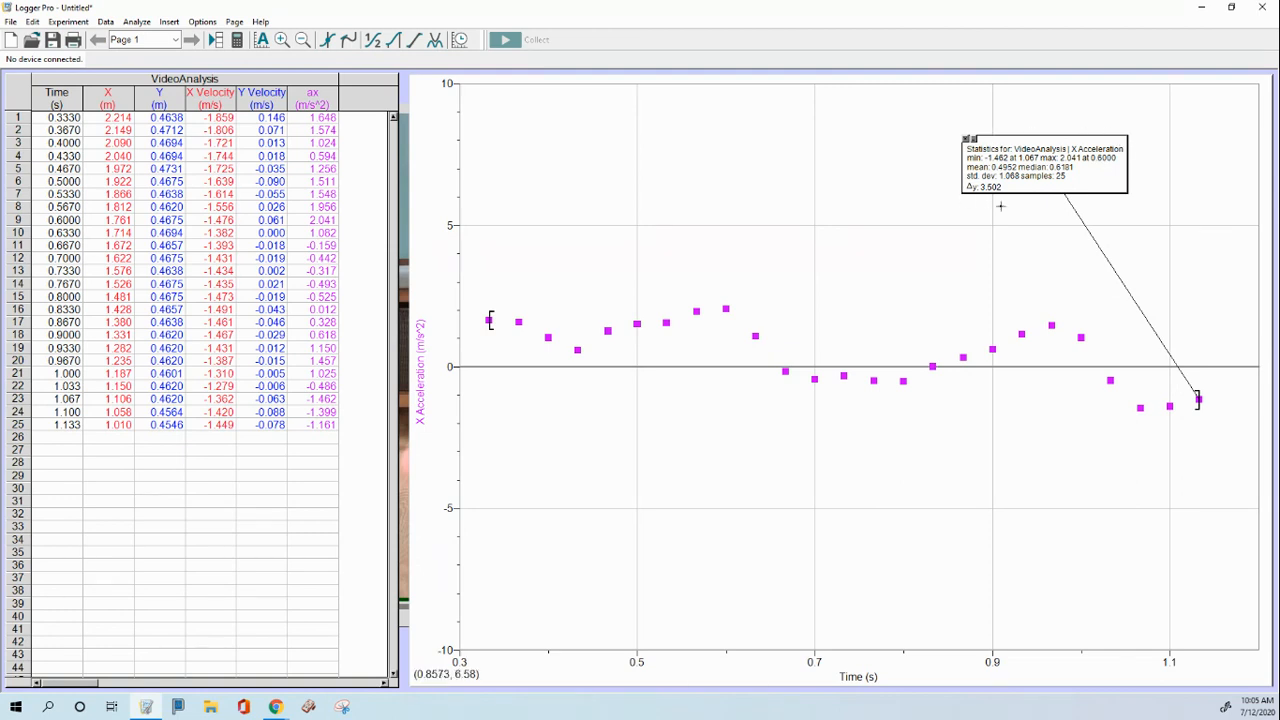
pyautogui.moveTo(958, 170)
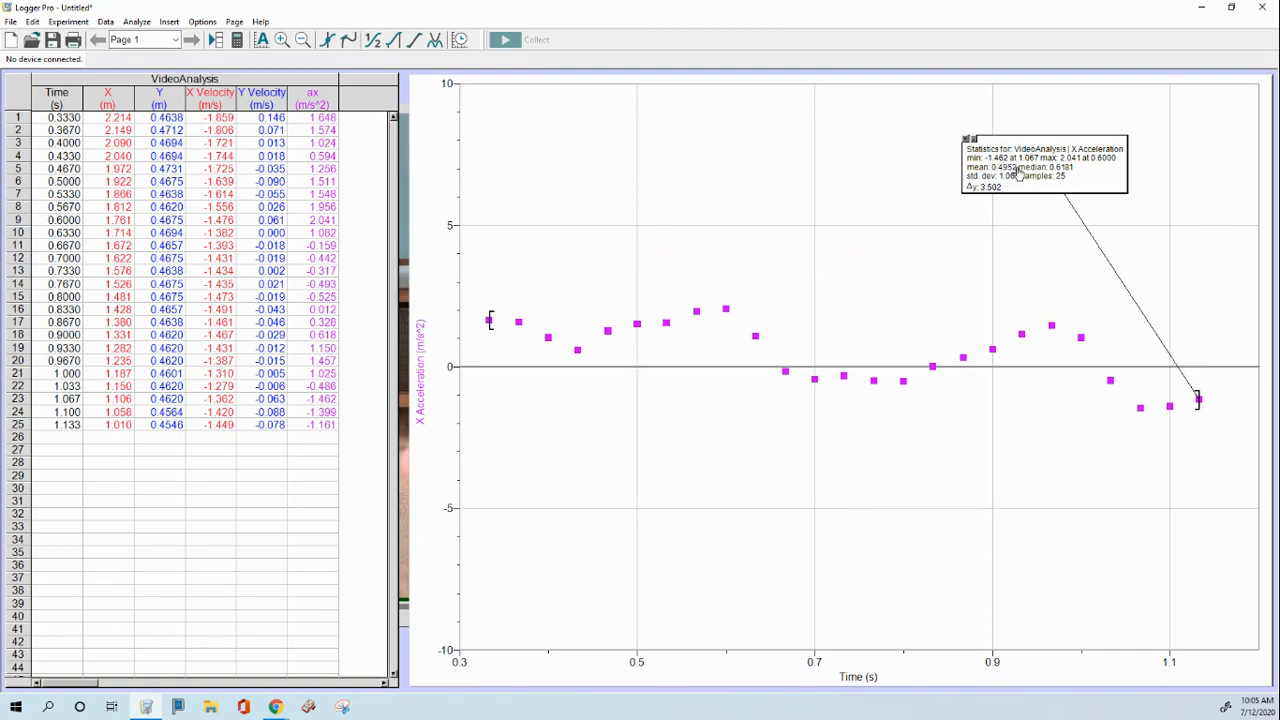
pyautogui.moveTo(1008, 176)
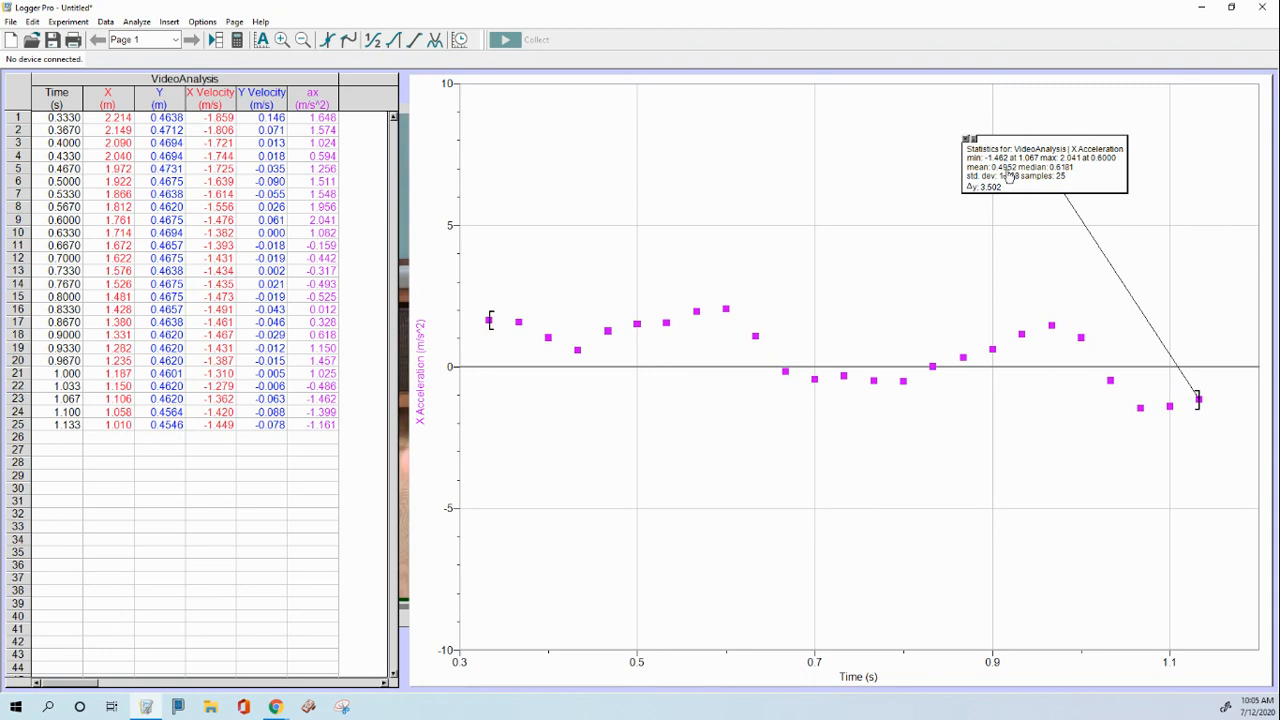
pyautogui.moveTo(994, 272)
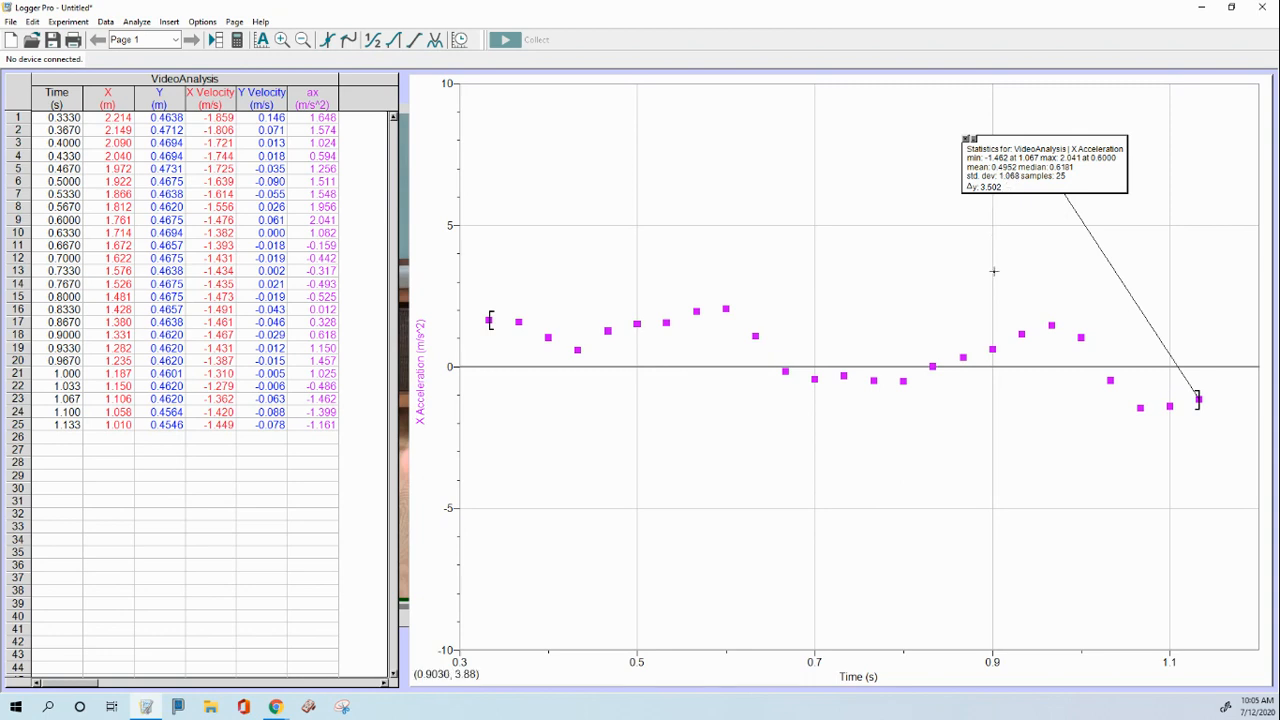
pyautogui.moveTo(956, 276)
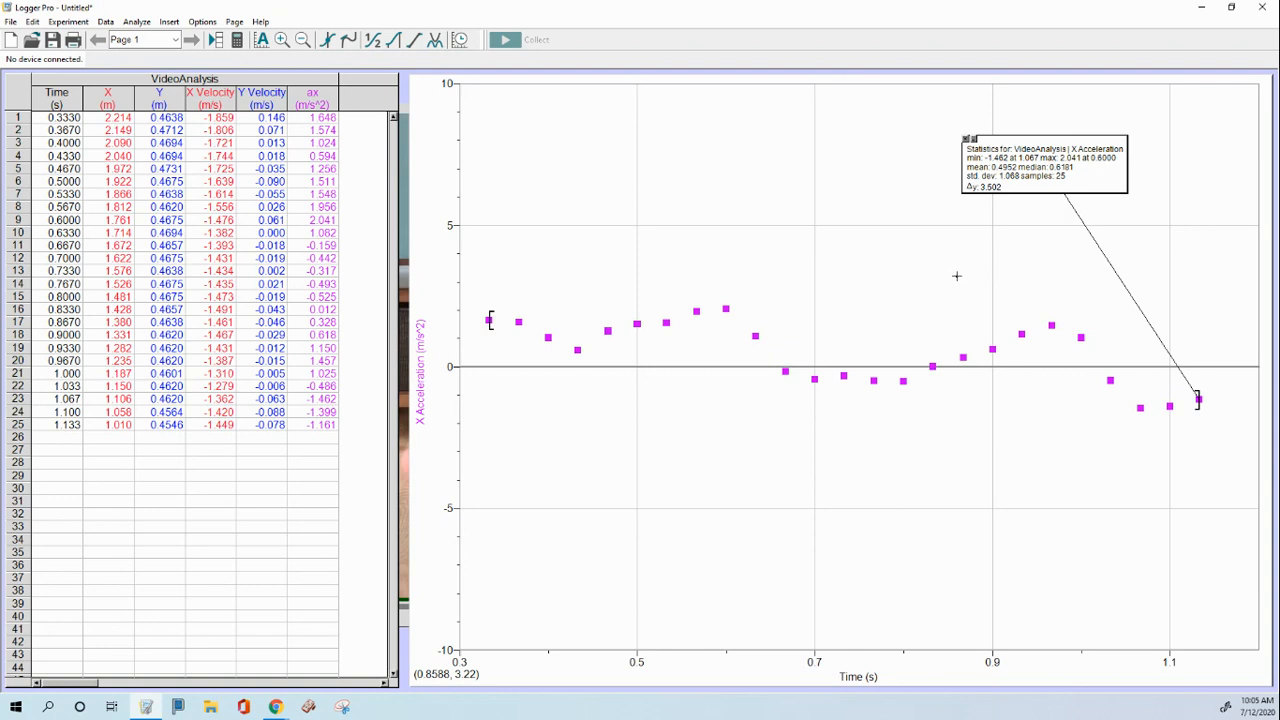
pyautogui.moveTo(988, 196)
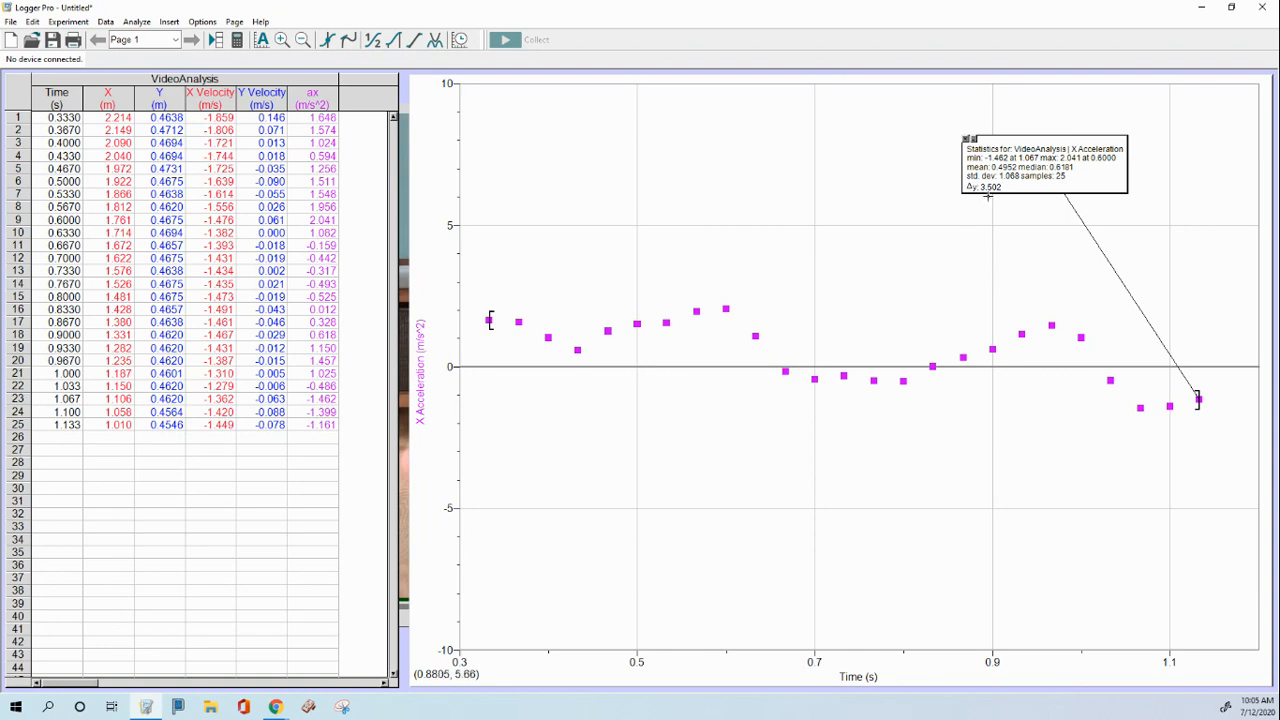
pyautogui.moveTo(1008, 186)
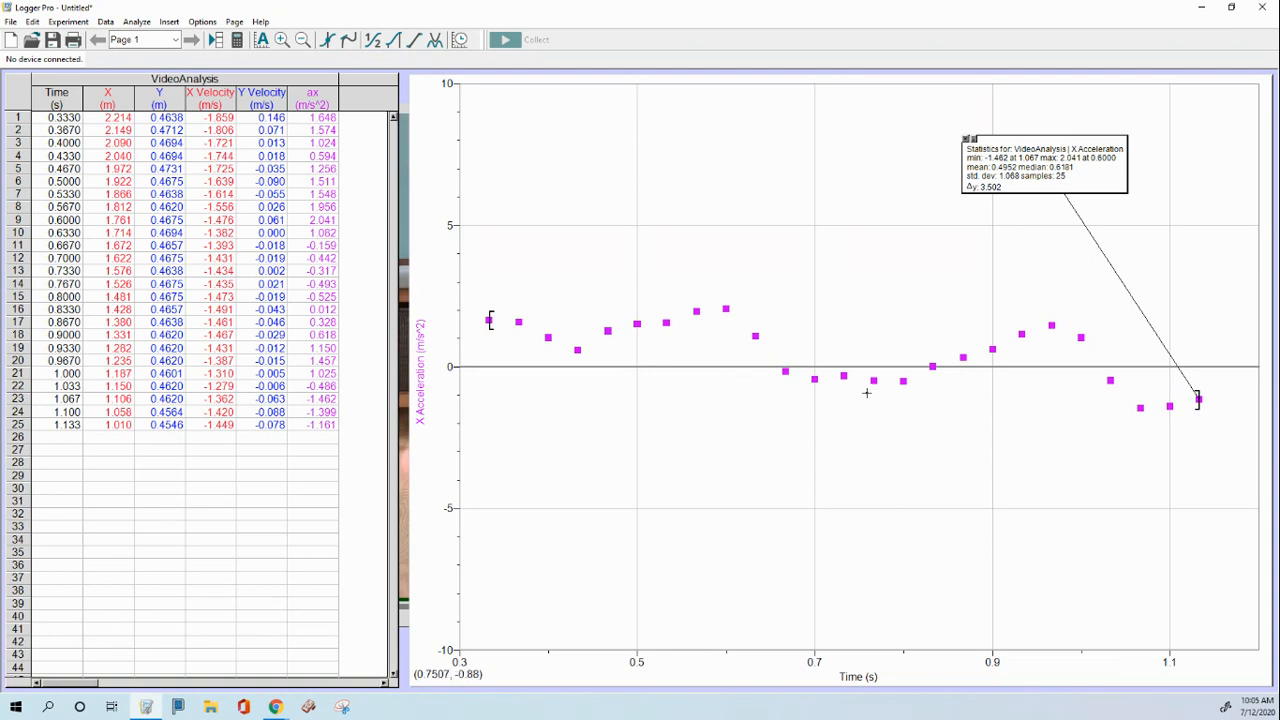
pyautogui.moveTo(820, 272)
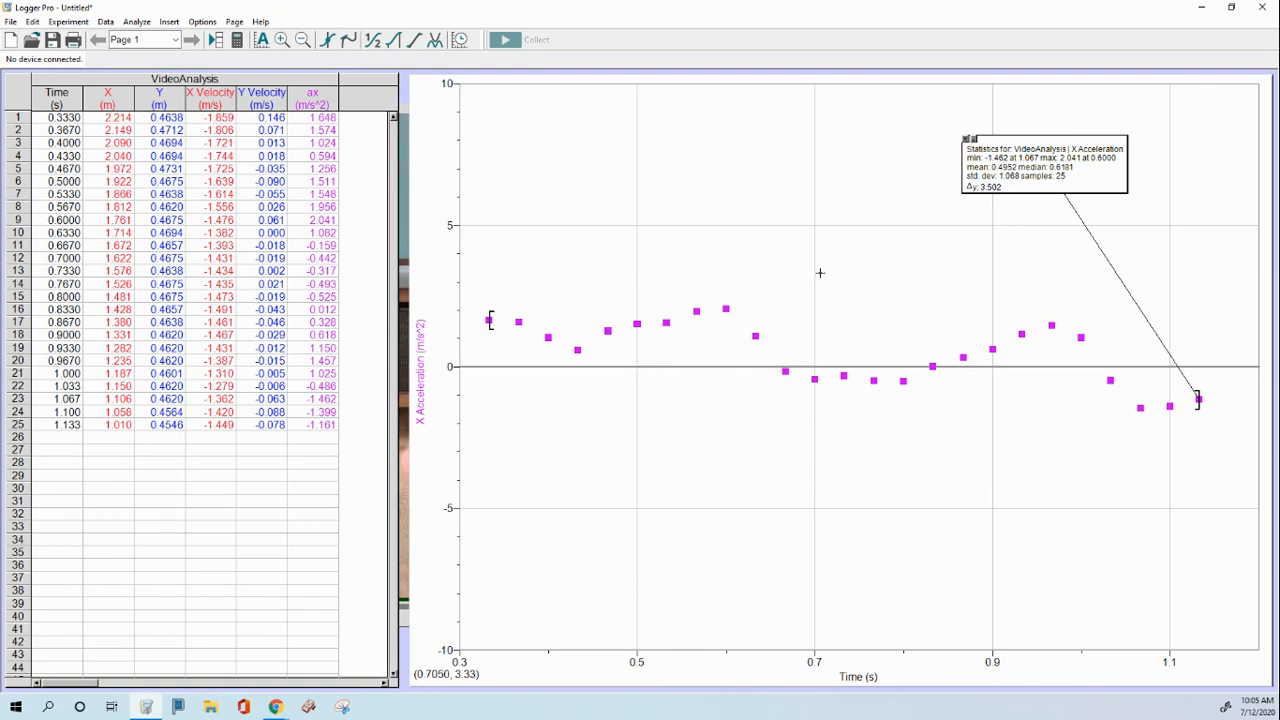
pyautogui.moveTo(720, 352)
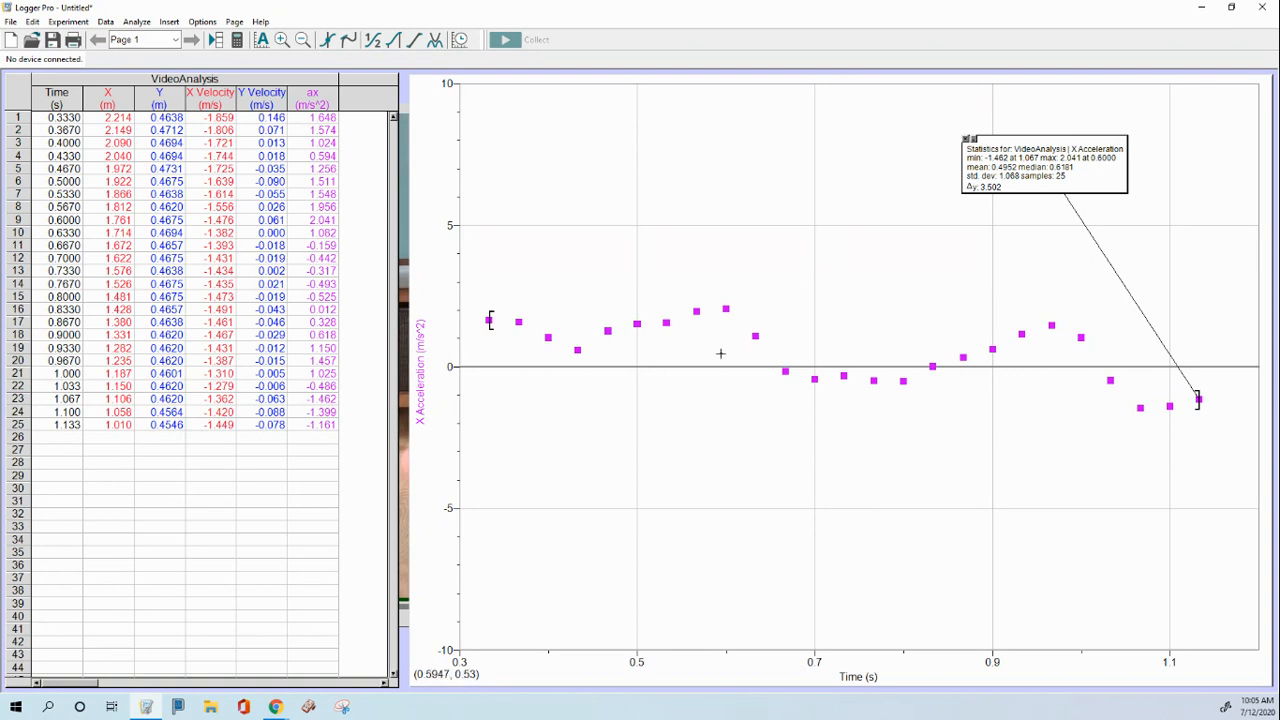
pyautogui.moveTo(716, 356)
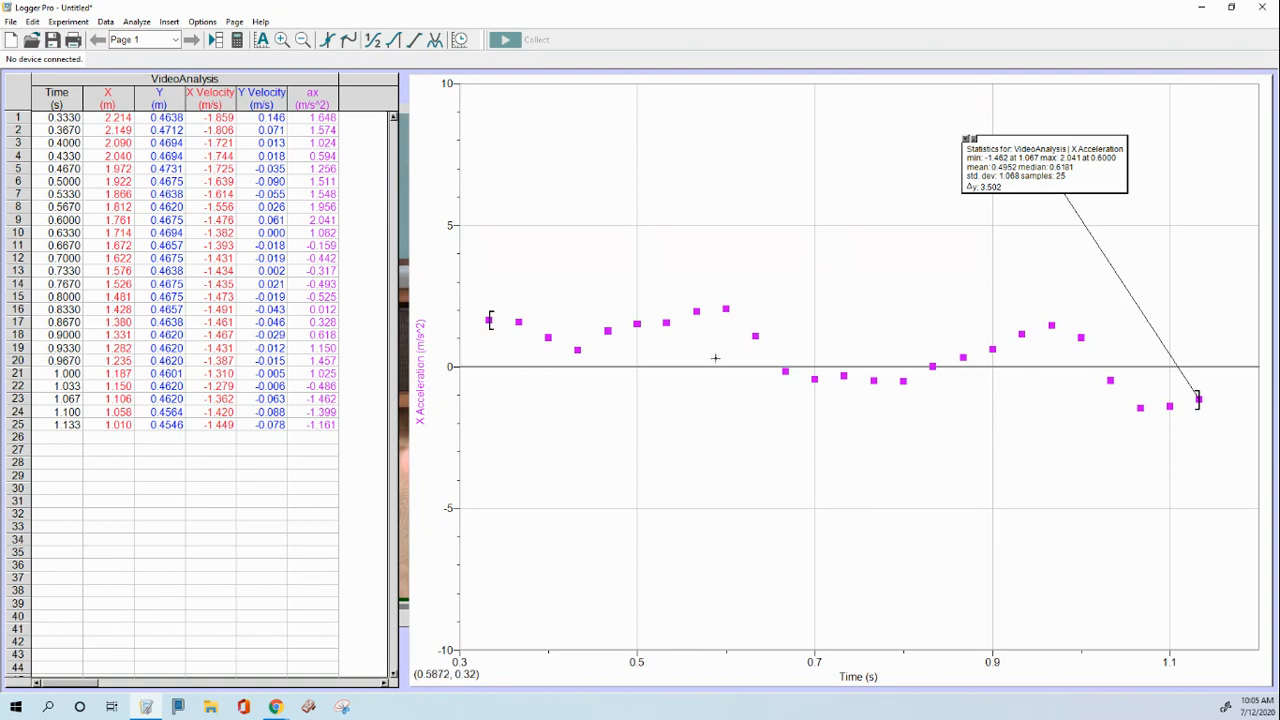
pyautogui.moveTo(1052, 372)
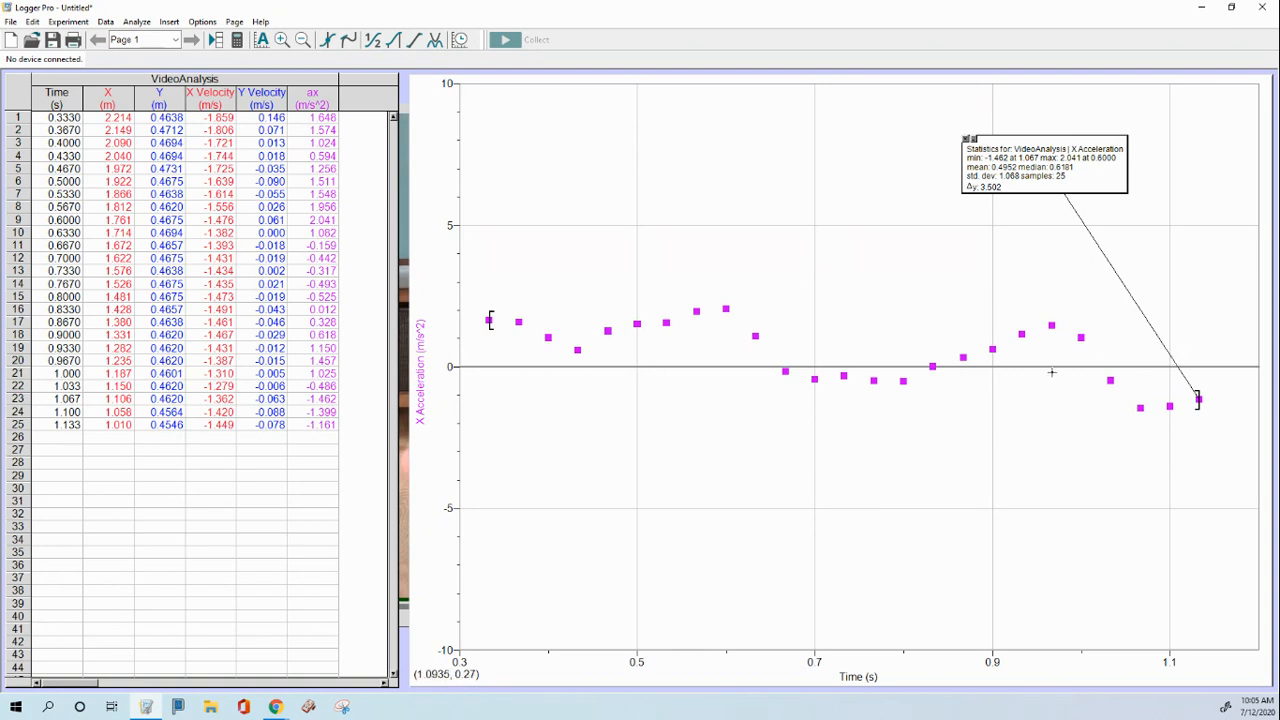
pyautogui.moveTo(500, 362)
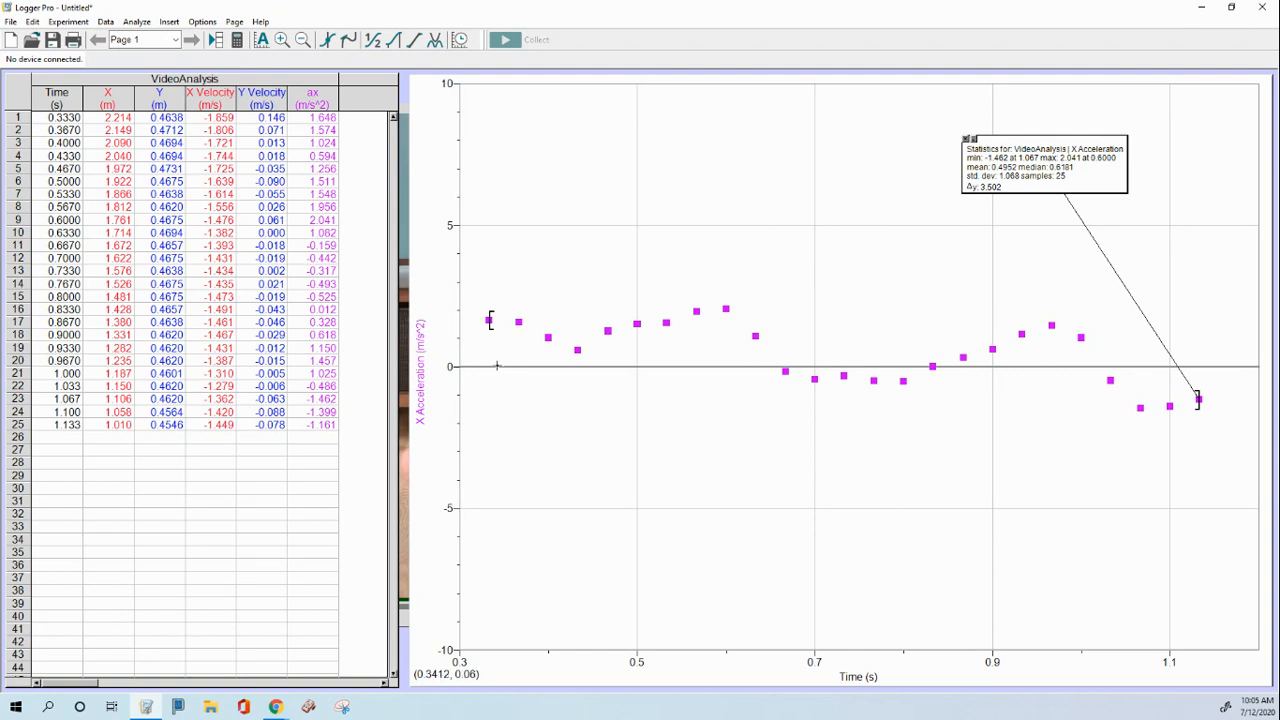
pyautogui.moveTo(488, 364)
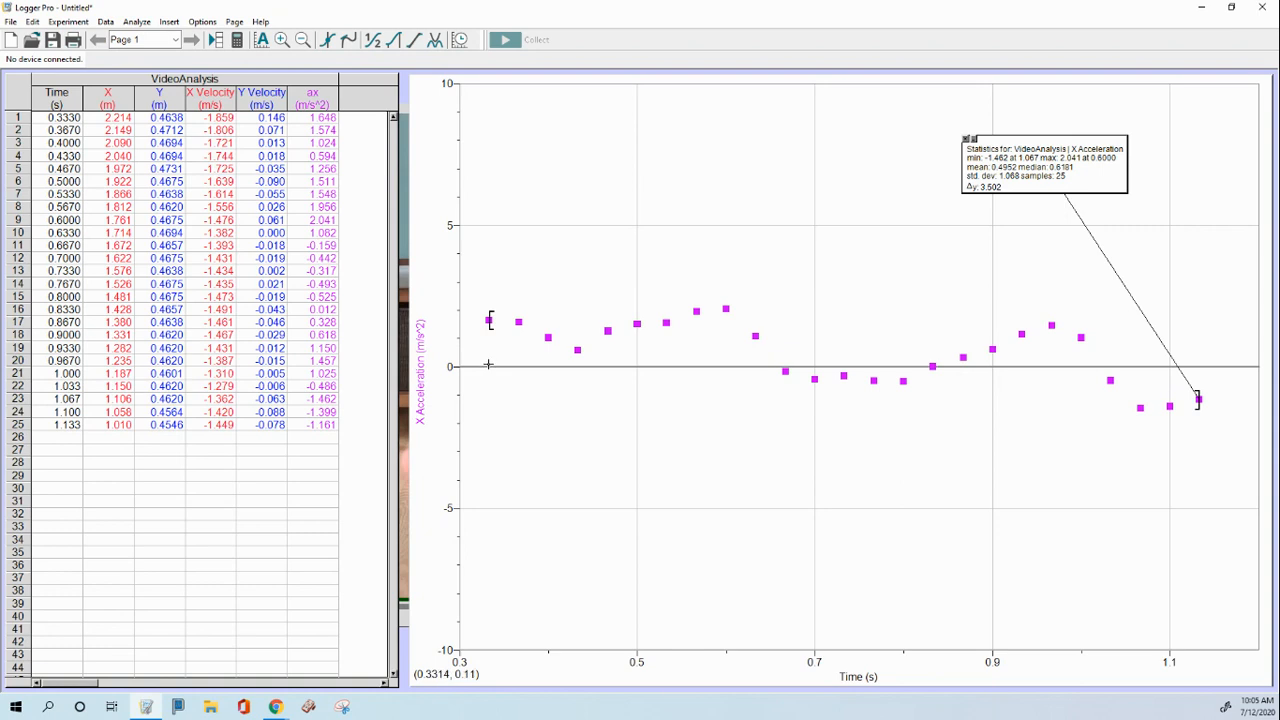
pyautogui.moveTo(964, 188)
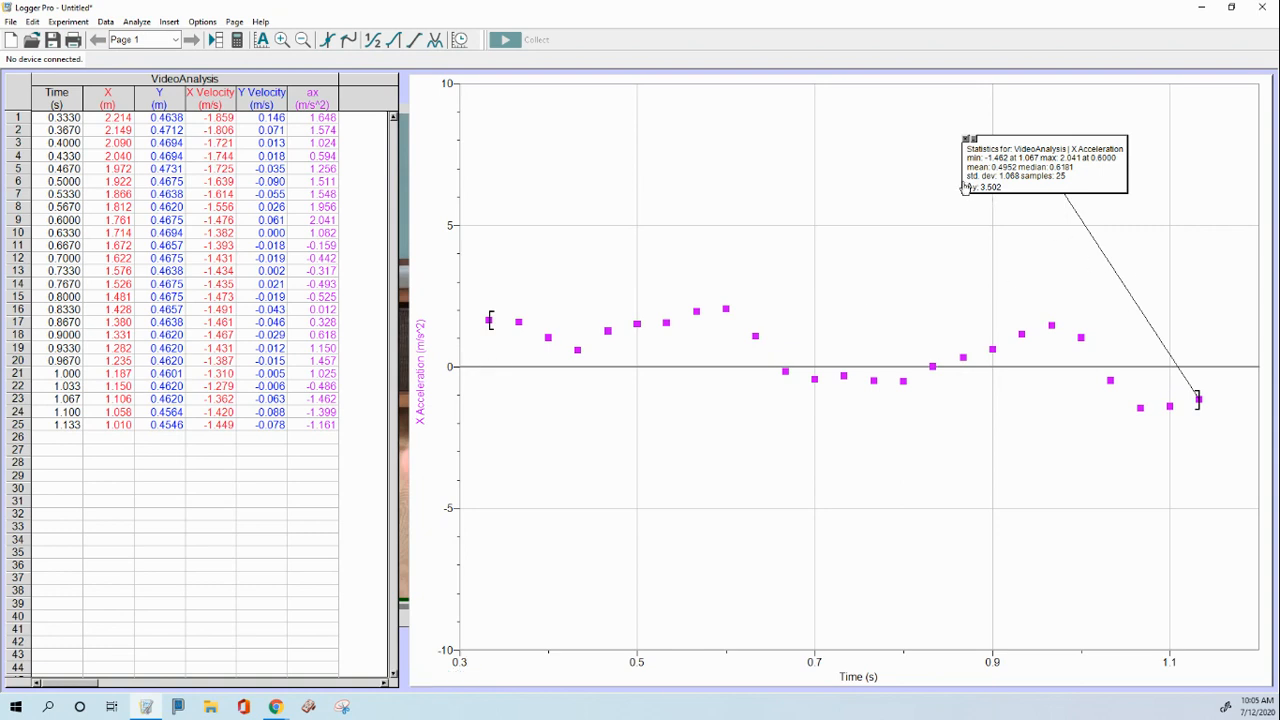